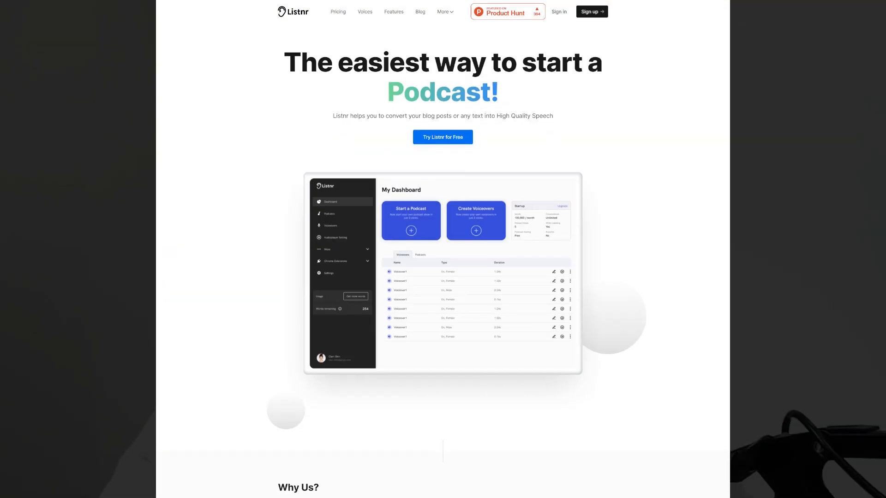
# - Scroll through My Dashboard reviewing the sidebar sections and the Voiceovers table listing The Story of Marty
pyautogui.scroll(-3)
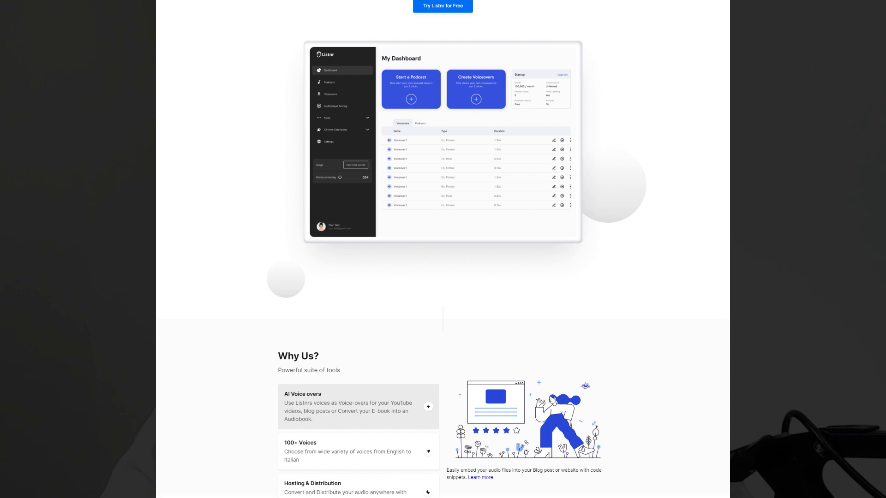
pyautogui.scroll(-3)
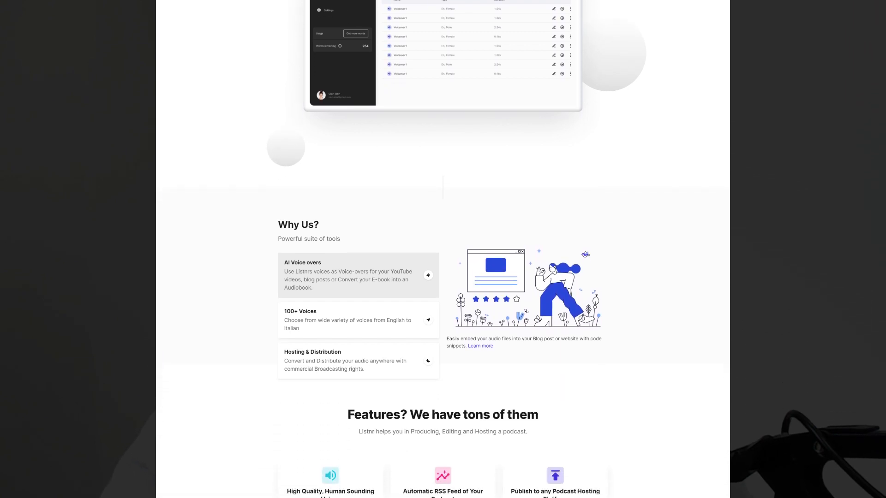
pyautogui.scroll(-3)
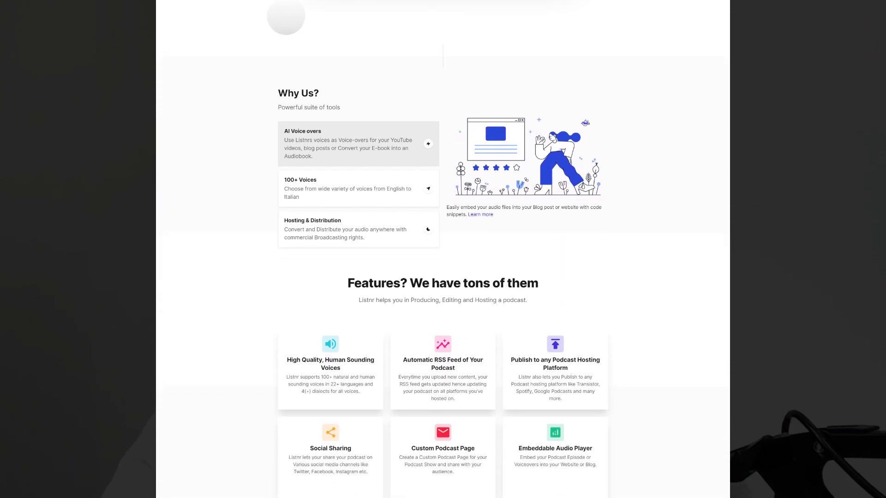
pyautogui.scroll(-3)
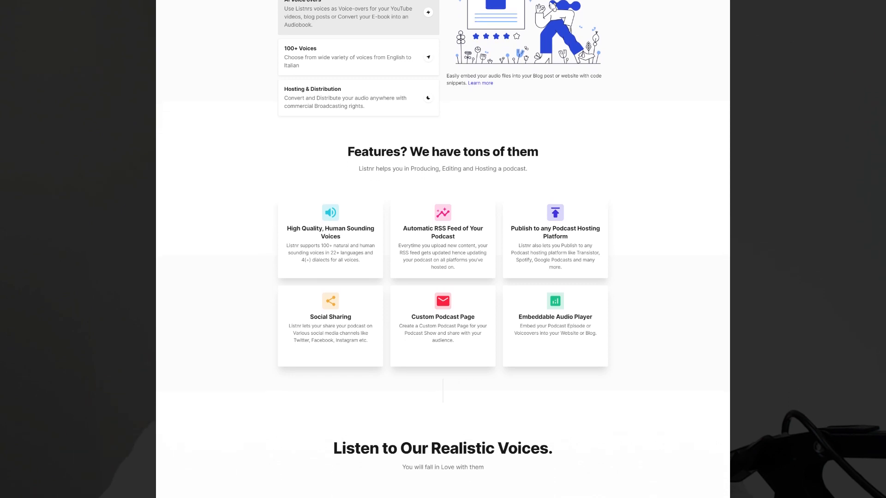
pyautogui.scroll(-3)
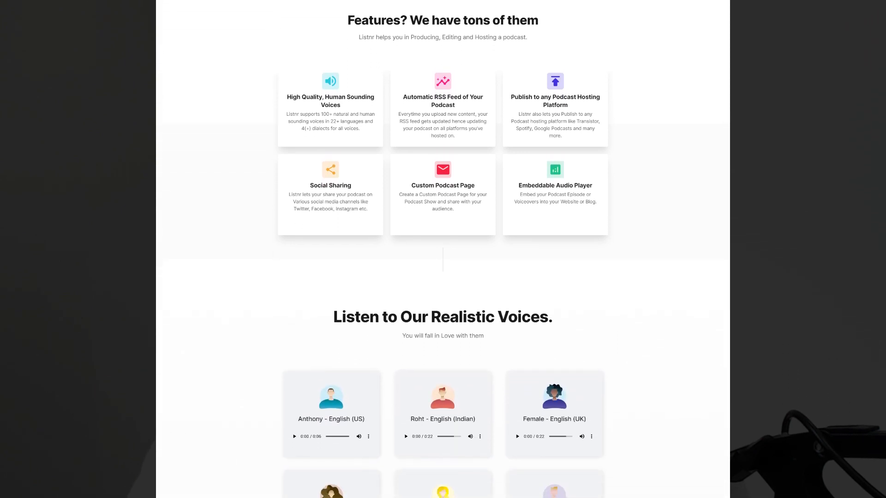
pyautogui.scroll(-3)
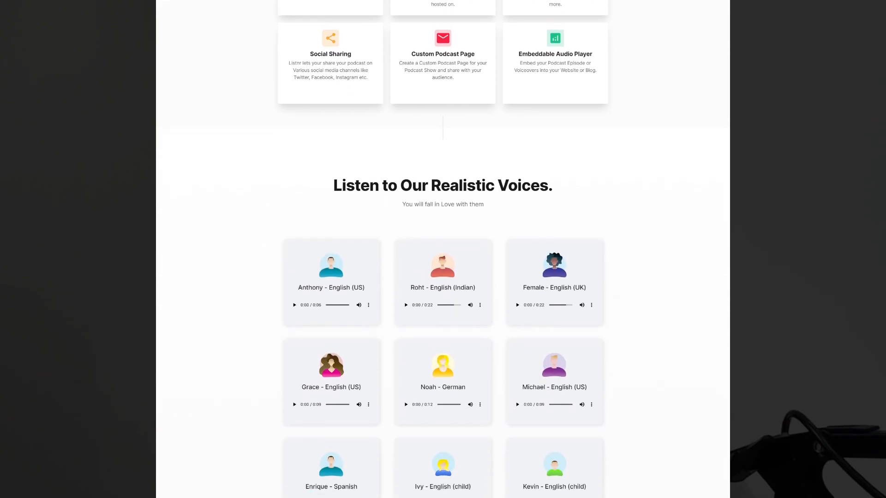
pyautogui.scroll(-3)
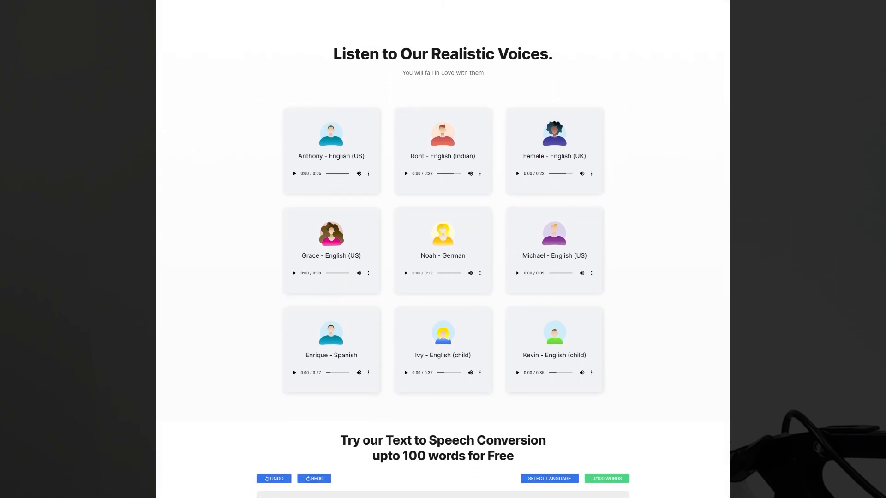
pyautogui.scroll(-3)
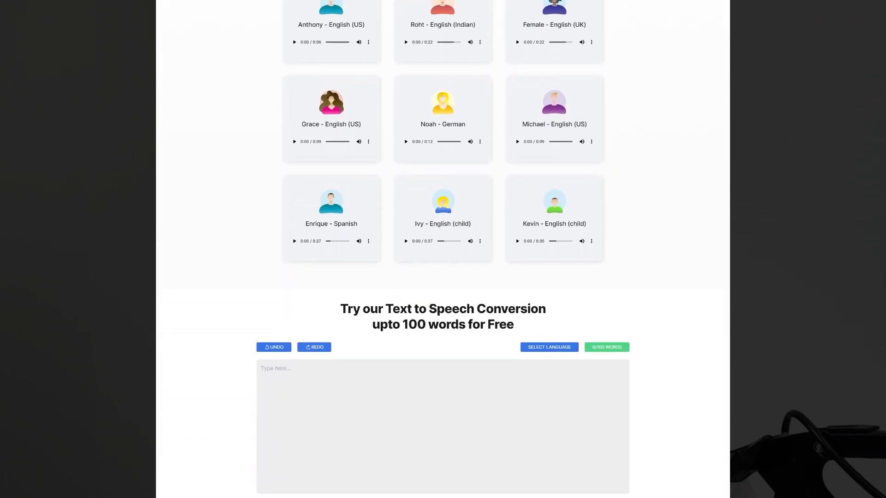
pyautogui.scroll(-3)
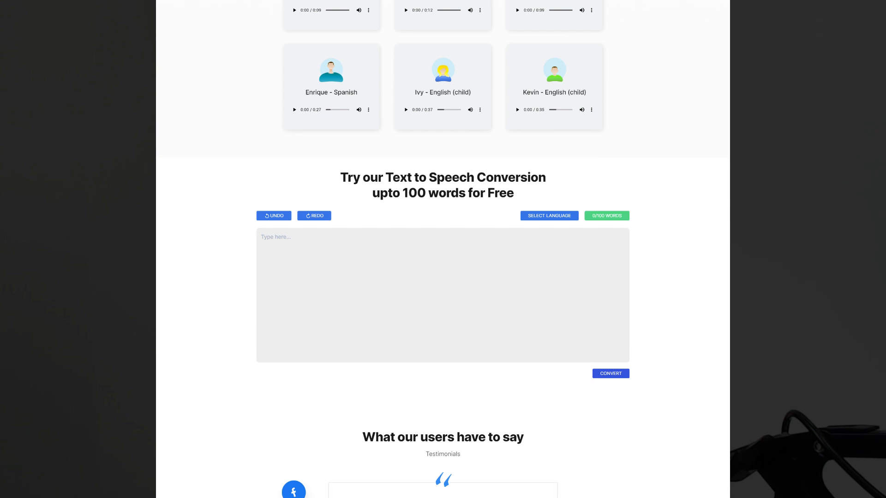
pyautogui.scroll(-3)
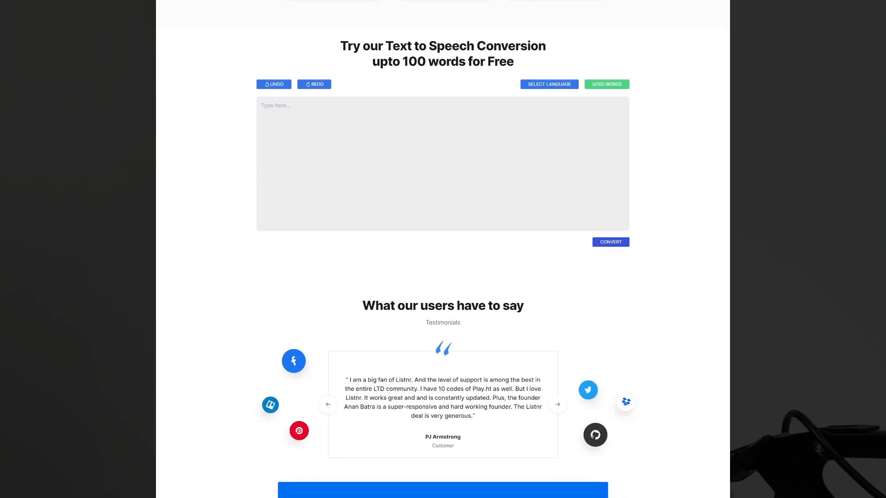
pyautogui.scroll(-3)
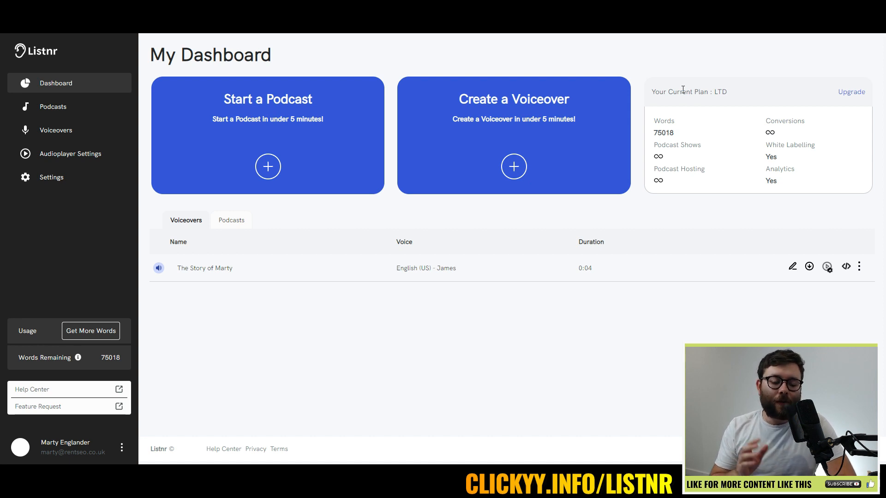
pyautogui.moveTo(387, 391)
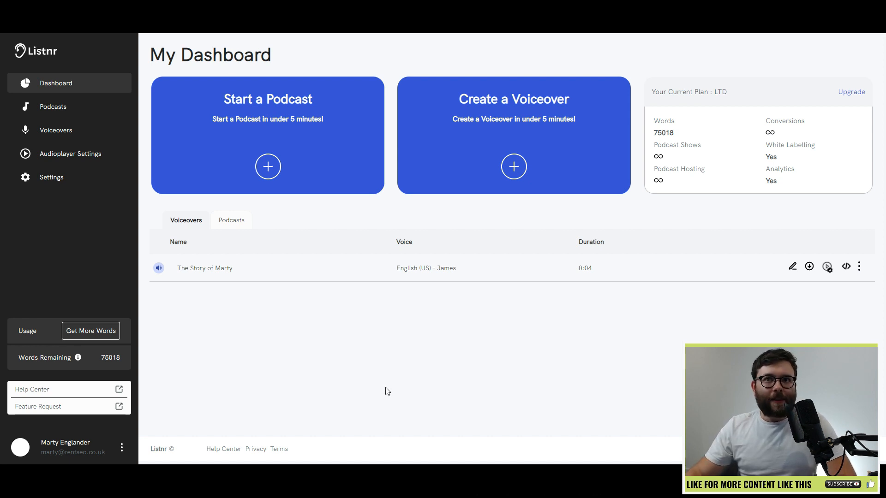
pyautogui.moveTo(360, 362)
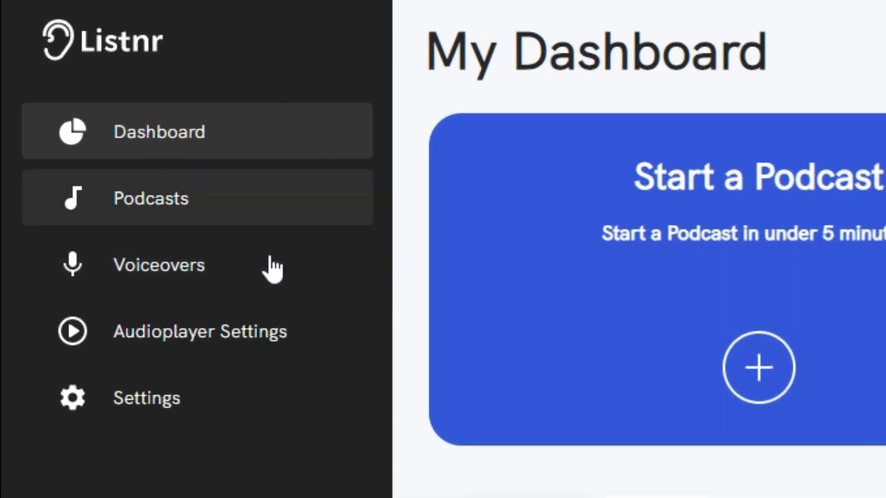
pyautogui.moveTo(198, 309)
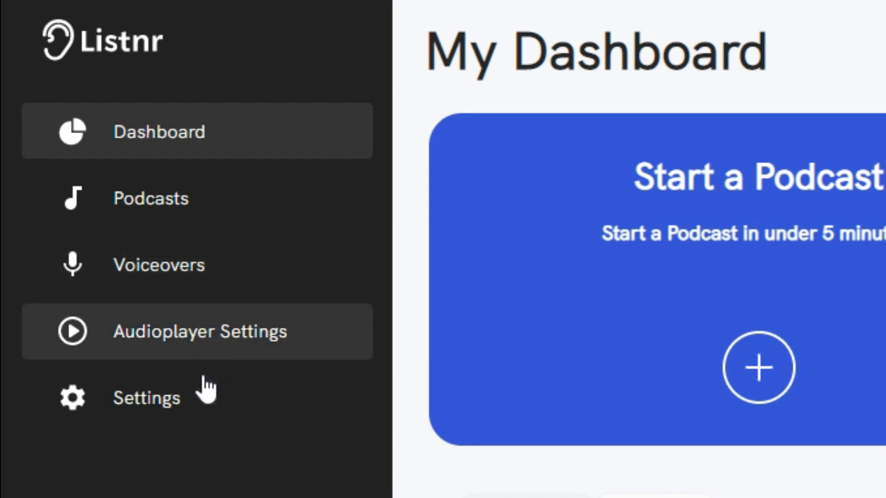
pyautogui.scroll(-3)
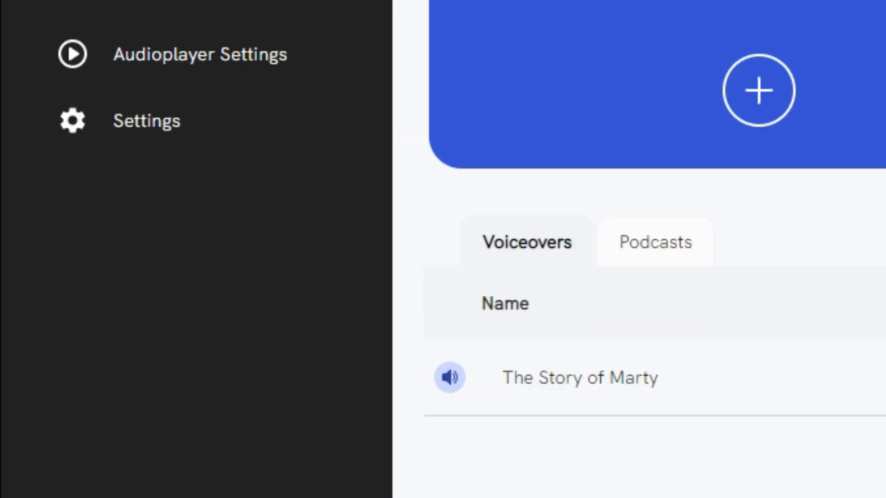
pyautogui.scroll(-3)
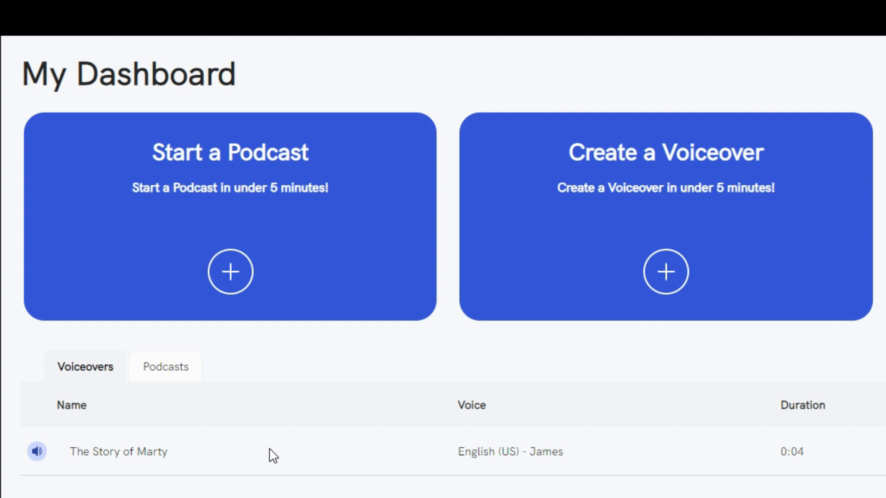
pyautogui.moveTo(597, 268)
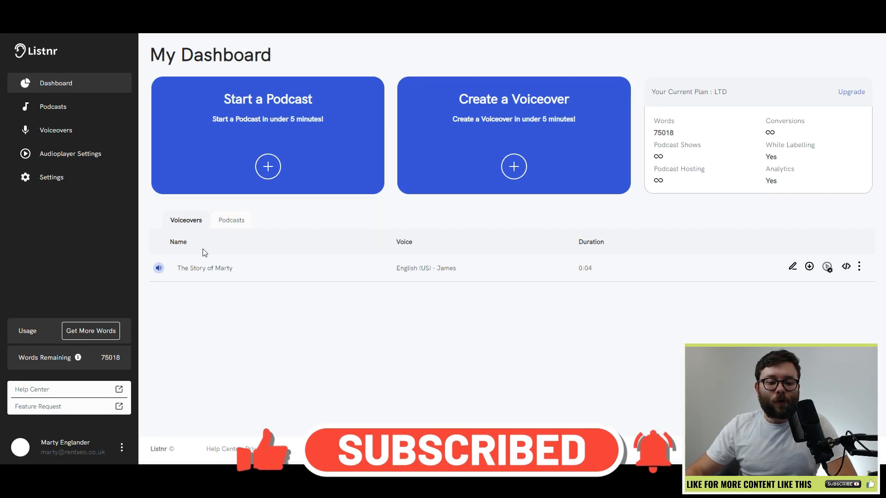
pyautogui.moveTo(231, 221)
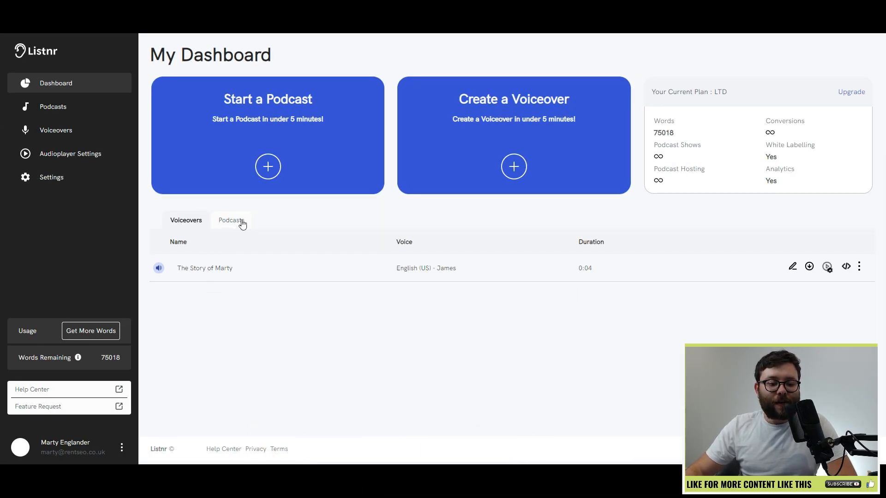
pyautogui.click(230, 219)
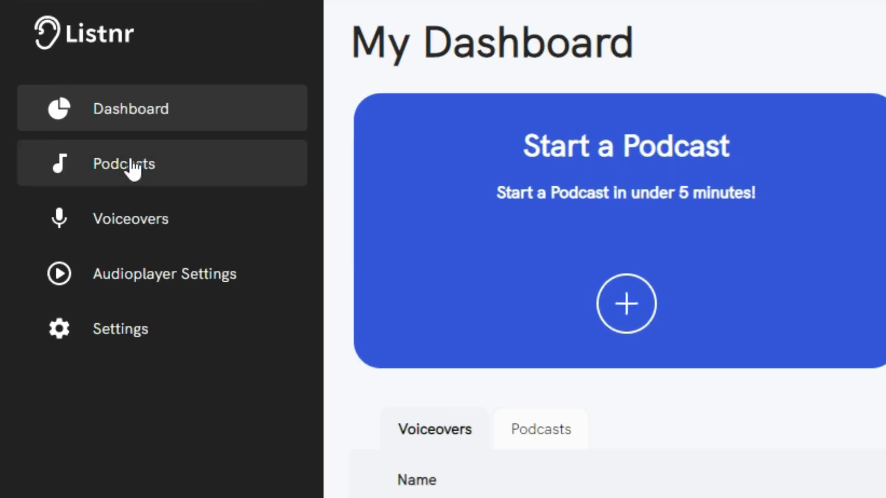
# - Show the Podcasts page with The Marty Show, switching to table view and back to cover cards
pyautogui.click(124, 164)
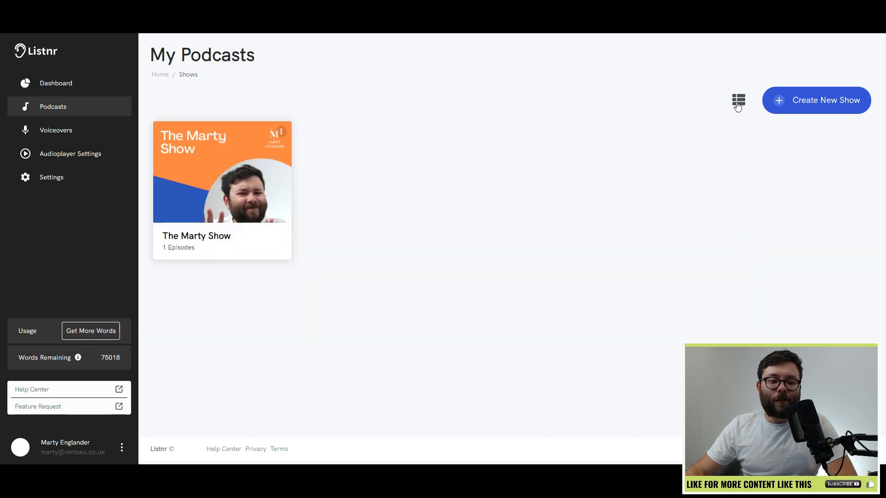
pyautogui.click(738, 100)
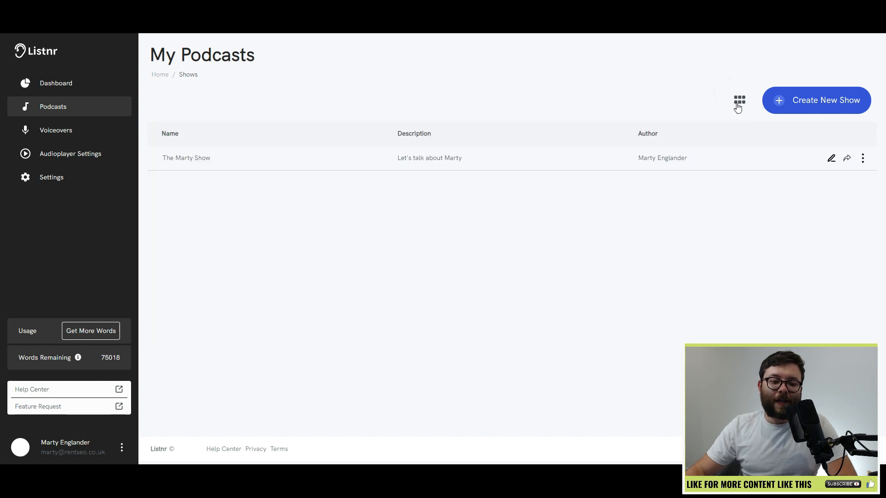
pyautogui.click(738, 100)
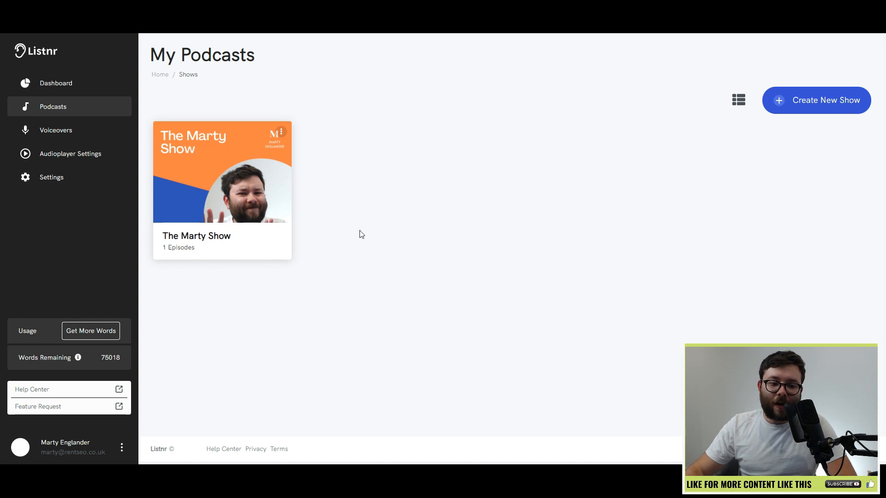
pyautogui.moveTo(469, 255)
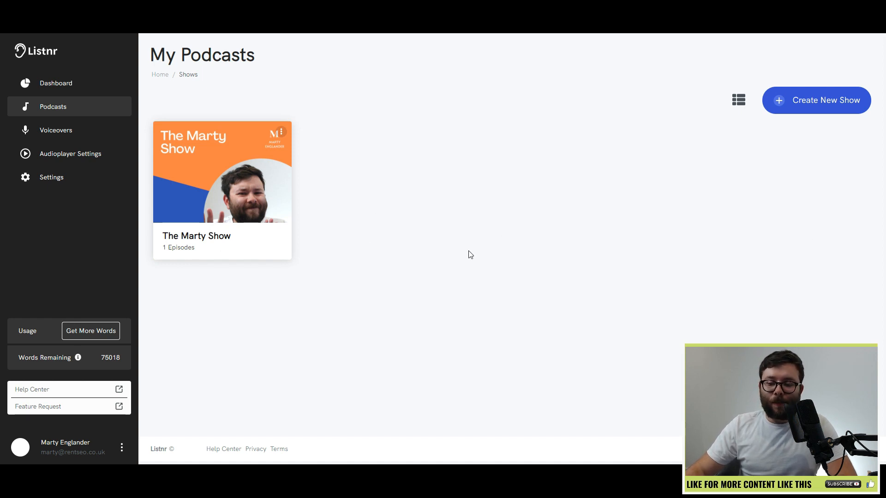
pyautogui.moveTo(815, 100)
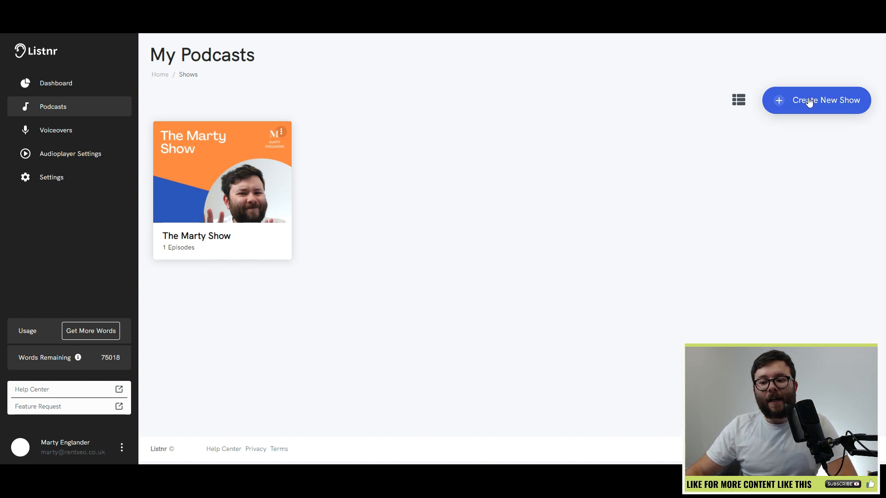
# - Start a new podcast show, look at the Import Your Podcast option, then dismiss it without an RSS feed
pyautogui.click(816, 100)
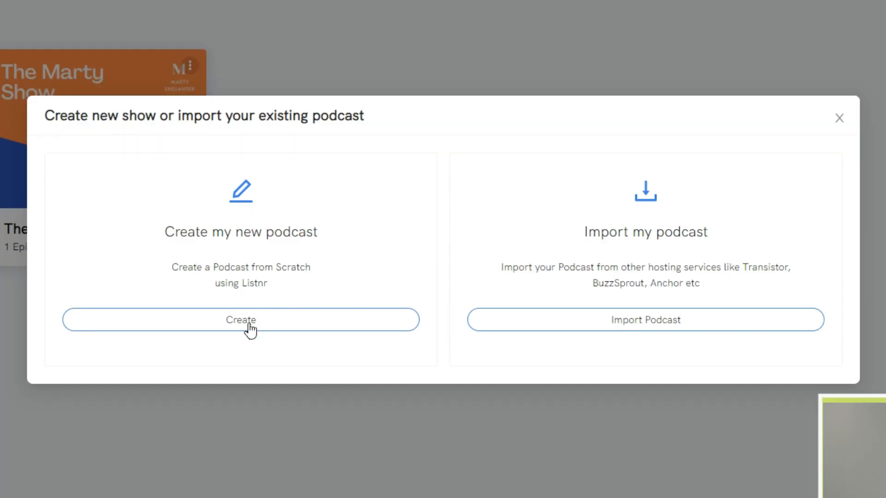
pyautogui.moveTo(206, 263)
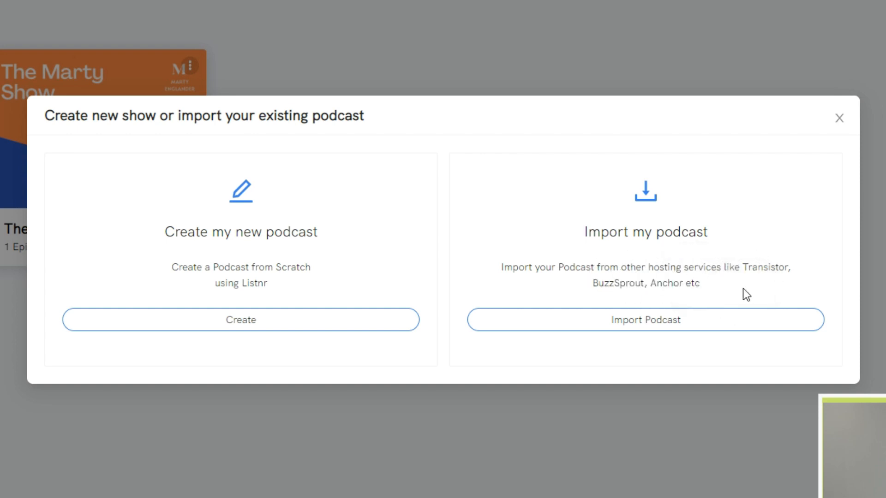
pyautogui.moveTo(746, 271)
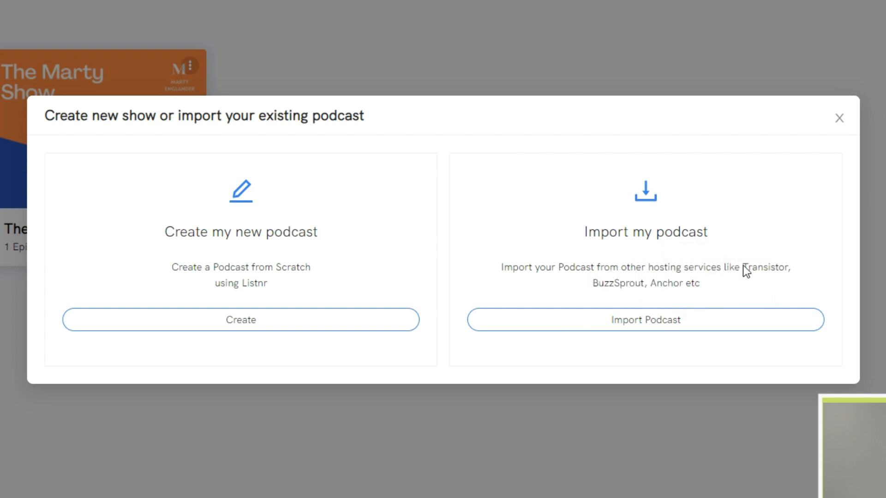
pyautogui.click(646, 320)
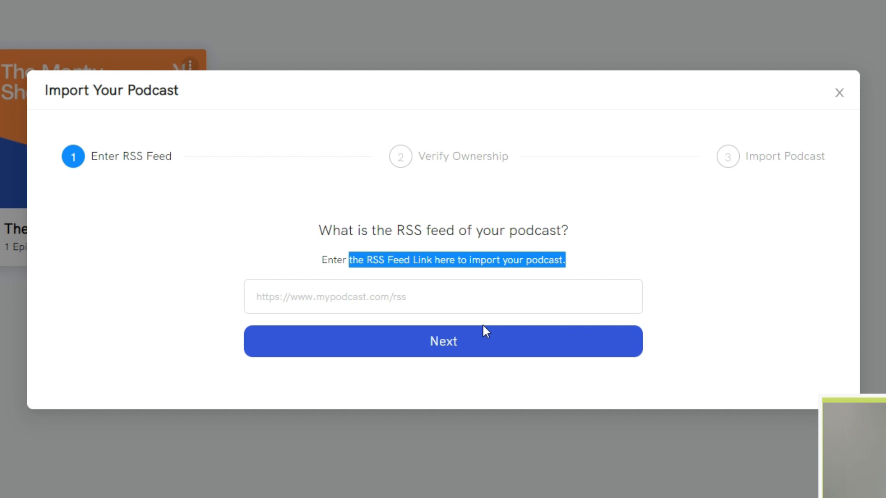
pyautogui.moveTo(455, 186)
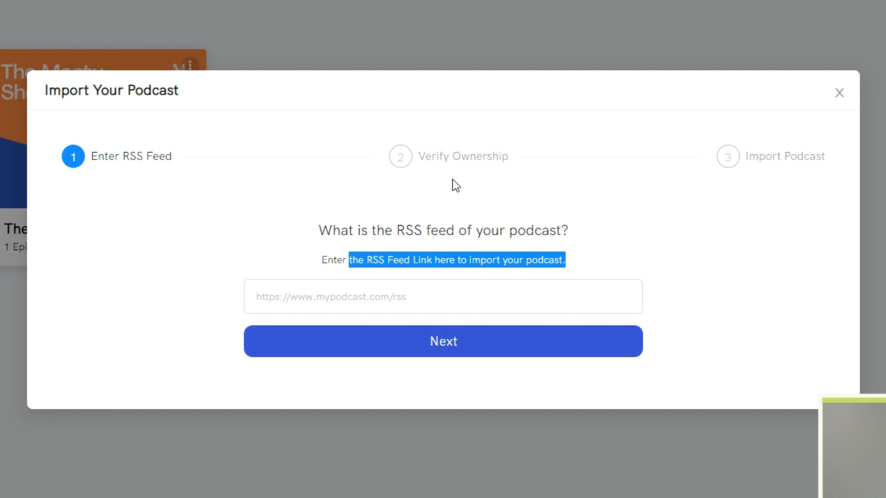
pyautogui.moveTo(846, 99)
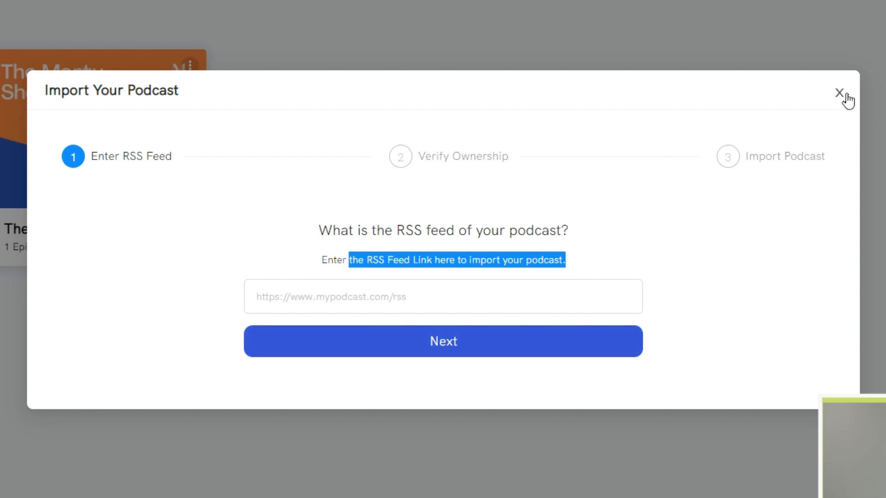
pyautogui.click(840, 92)
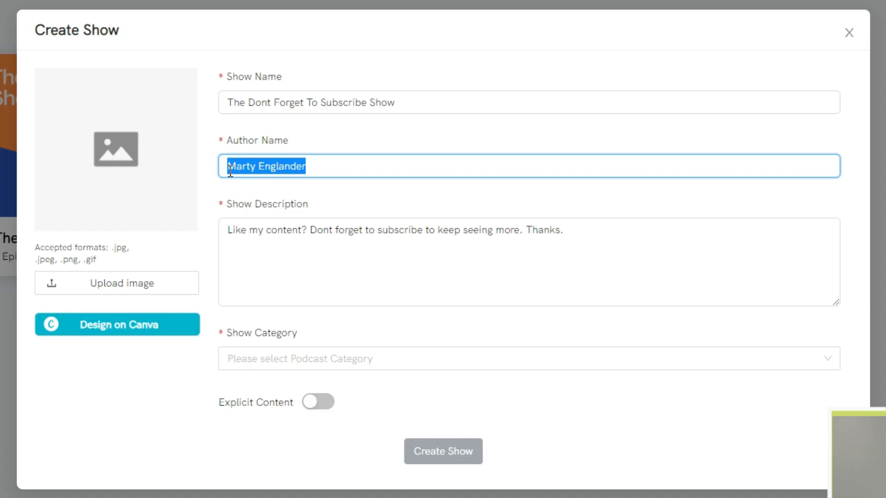
# - Expand the Show Category list on the Create Show form to pick Talk Radio
pyautogui.click(508, 262)
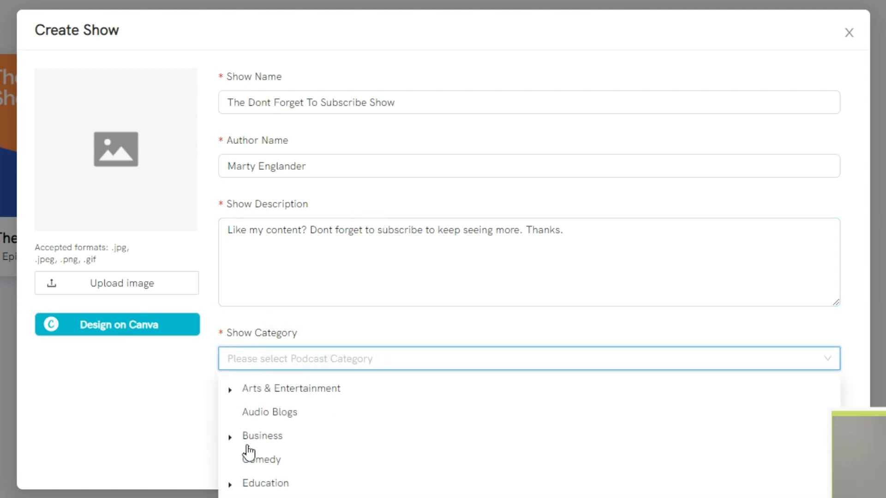
pyautogui.moveTo(299, 489)
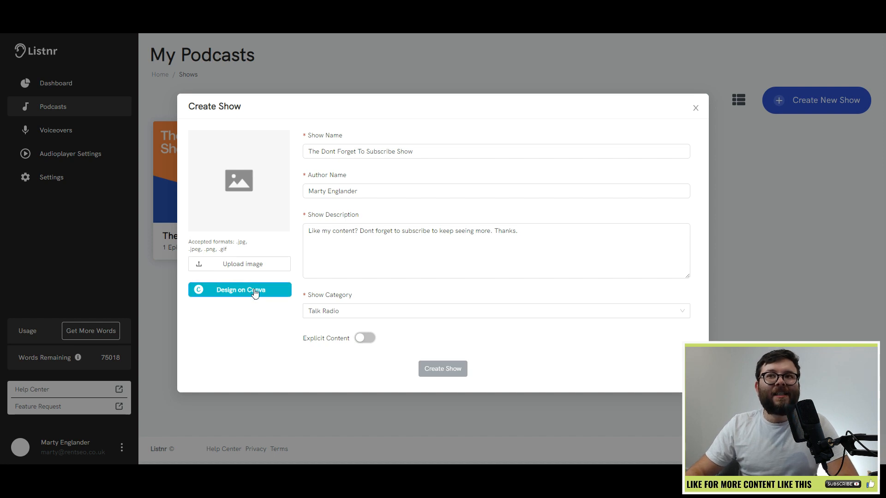
pyautogui.moveTo(284, 331)
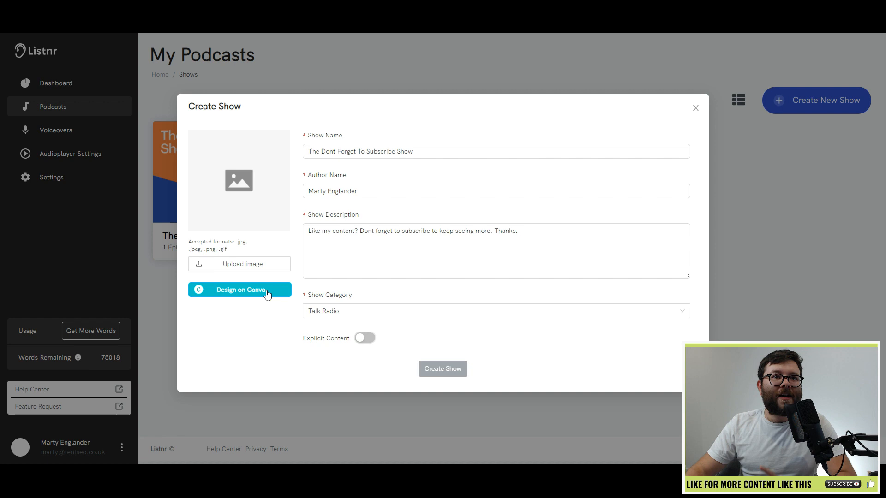
# - Launch Design on Canva from the Create Show dialog, loading a blank 1400 × 1400 px cover design
pyautogui.click(239, 289)
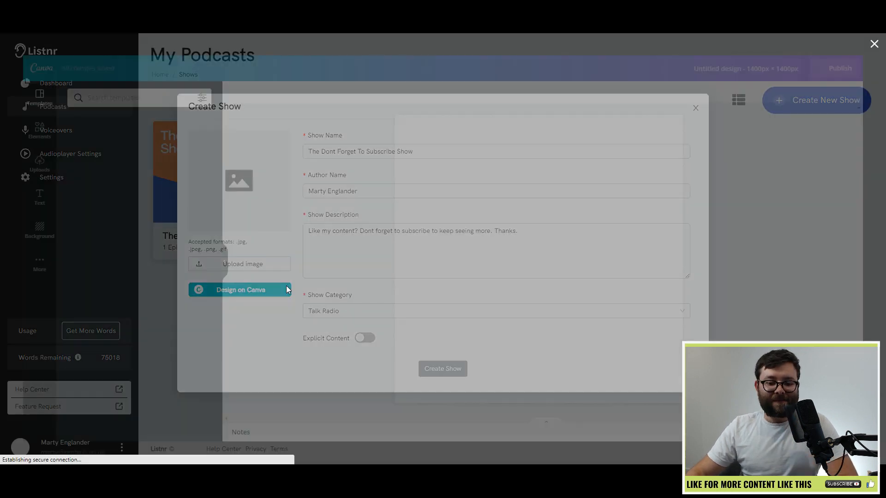
pyautogui.click(240, 289)
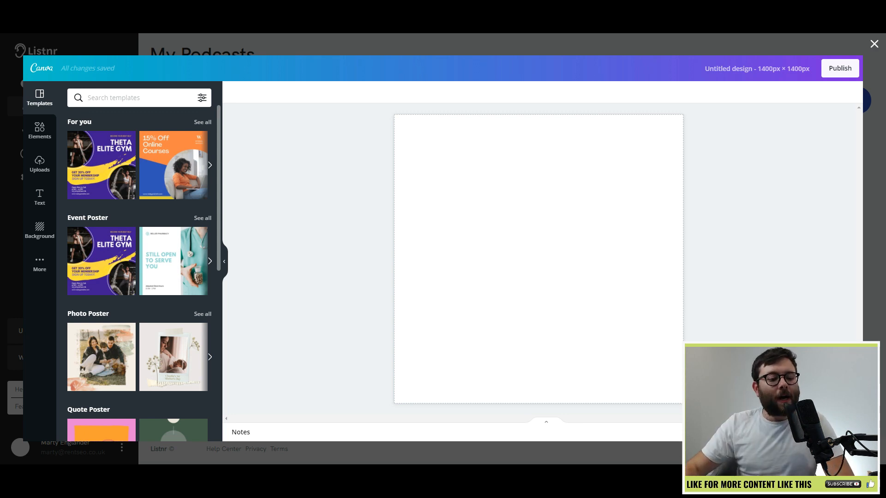
pyautogui.scroll(-3)
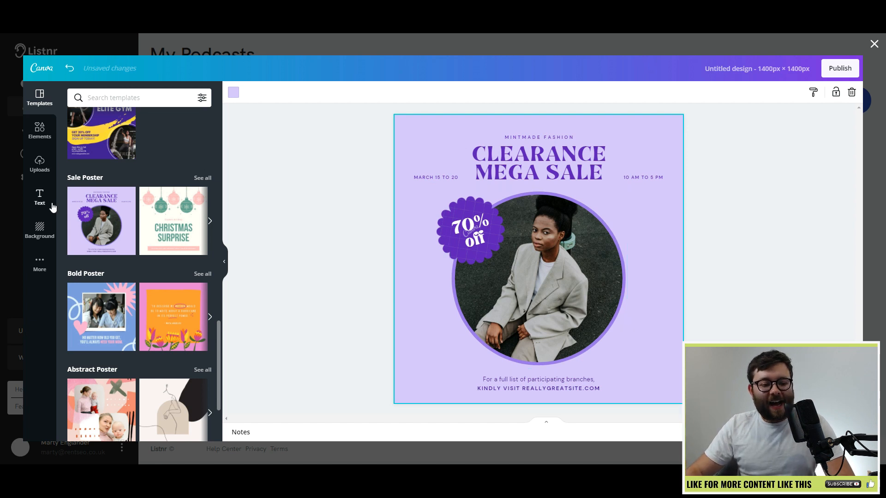
pyautogui.click(38, 164)
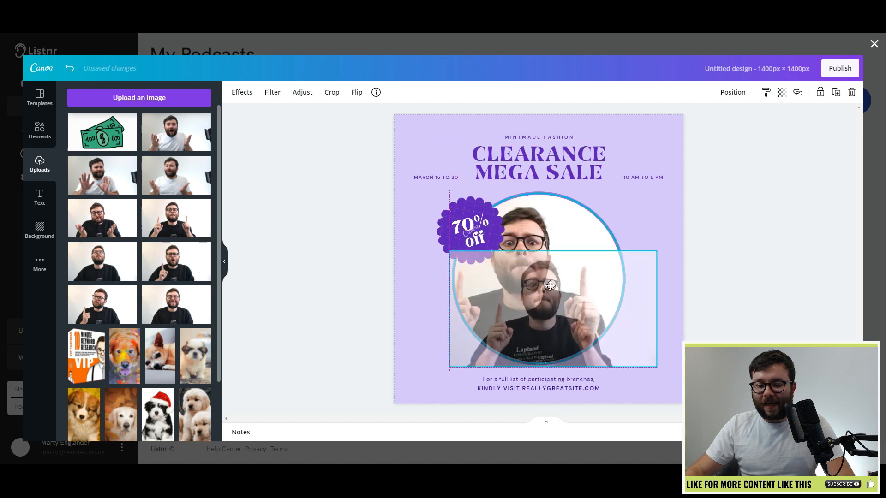
pyautogui.doubleClick(552, 285)
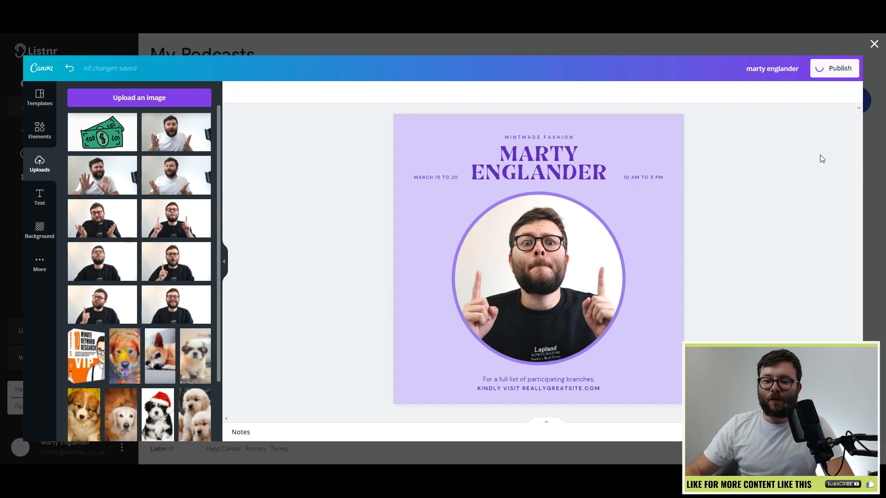
# - Publish the Canva cover back as artwork and create The Dont Forget To Subscribe Show
pyautogui.click(874, 44)
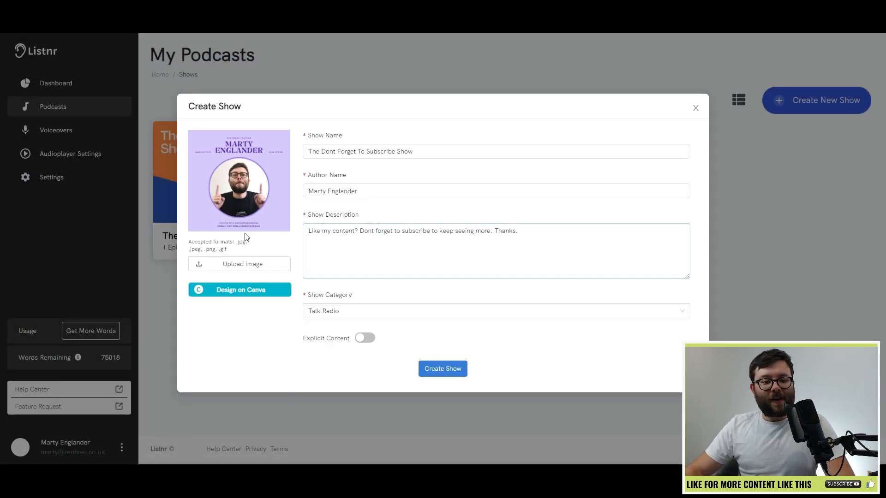
pyautogui.moveTo(268, 205)
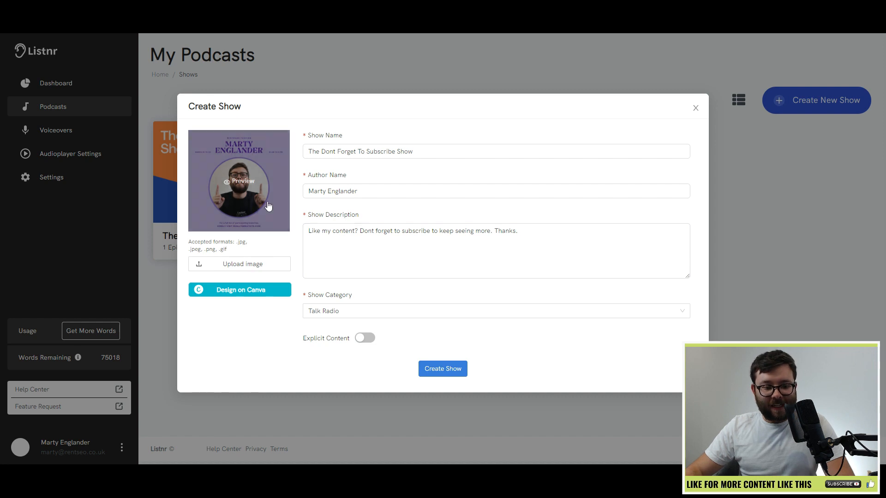
pyautogui.moveTo(283, 178)
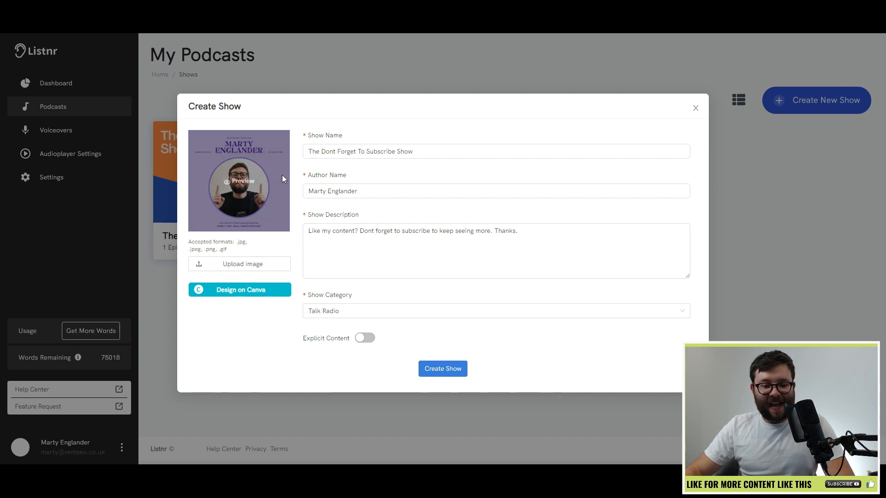
pyautogui.moveTo(442, 369)
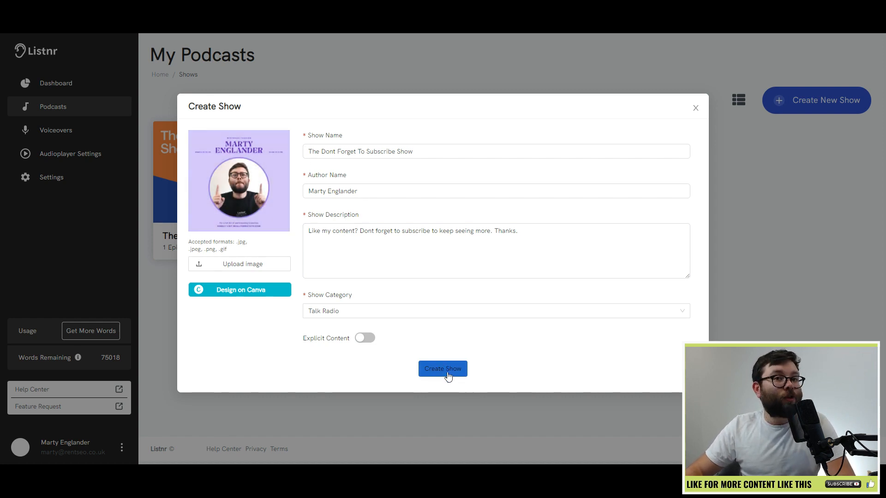
pyautogui.click(443, 368)
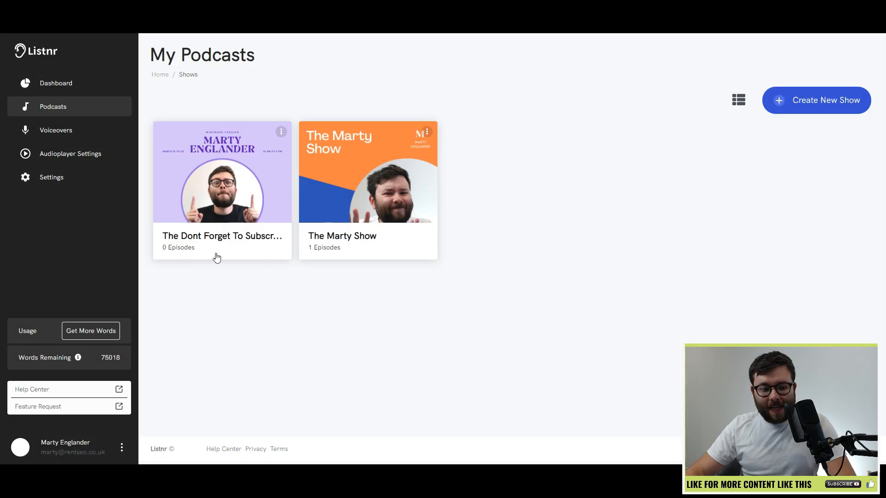
pyautogui.moveTo(213, 151)
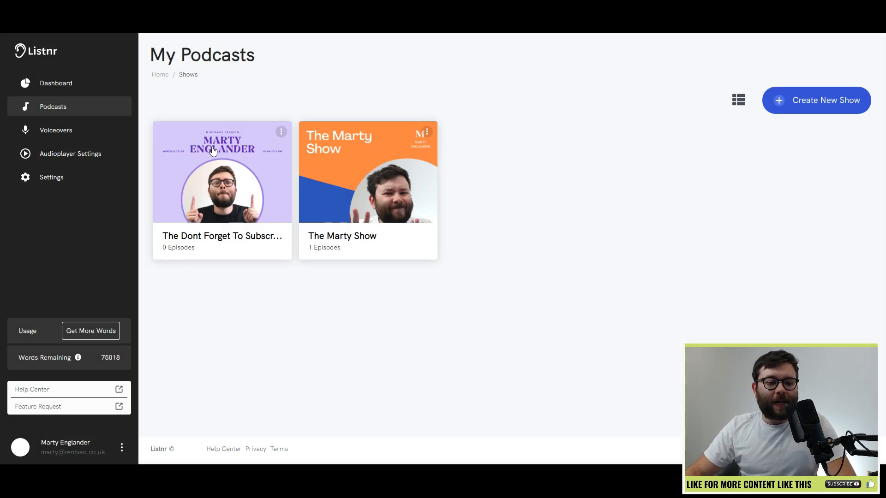
# - Enter the new show's page and dismiss the Upload Episode dialog
pyautogui.click(221, 172)
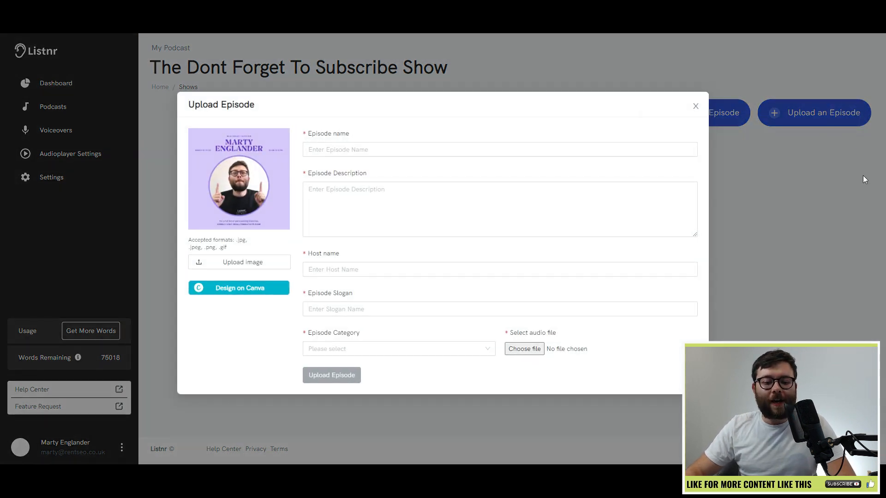
pyautogui.moveTo(401, 133)
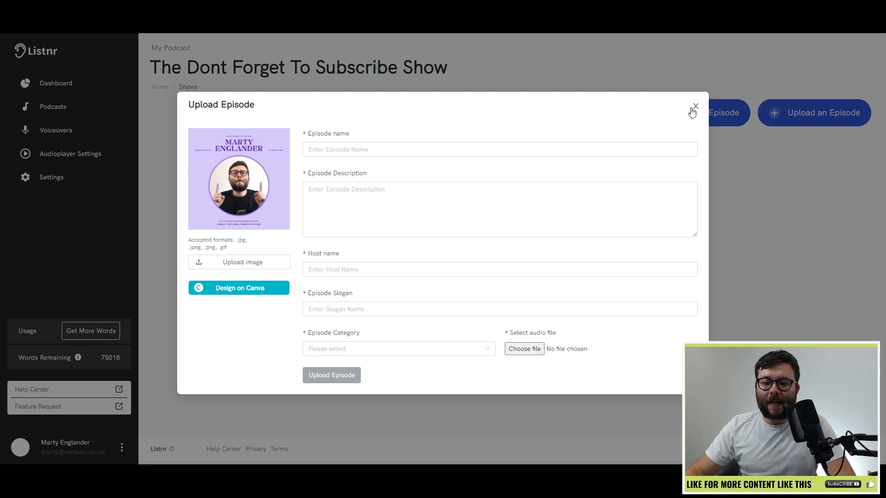
pyautogui.click(694, 106)
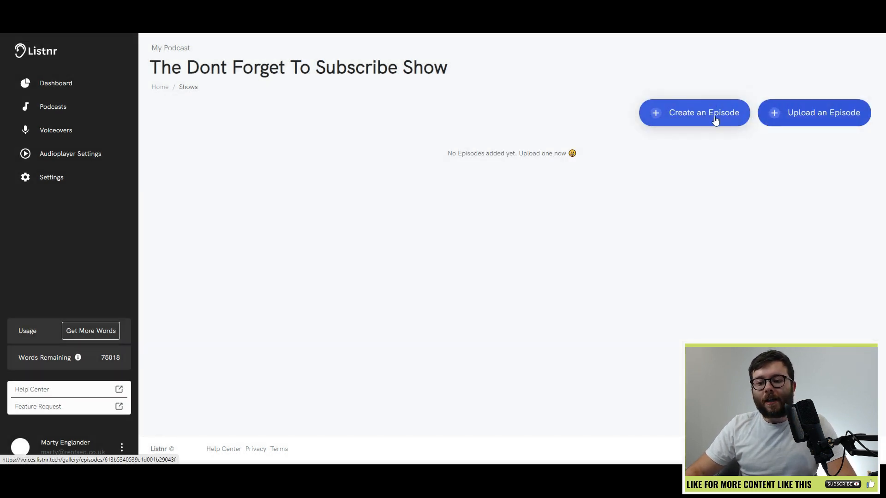
# - Begin a text-to-speech episode titled 'The Beginning Of The End - EP1'
pyautogui.click(694, 112)
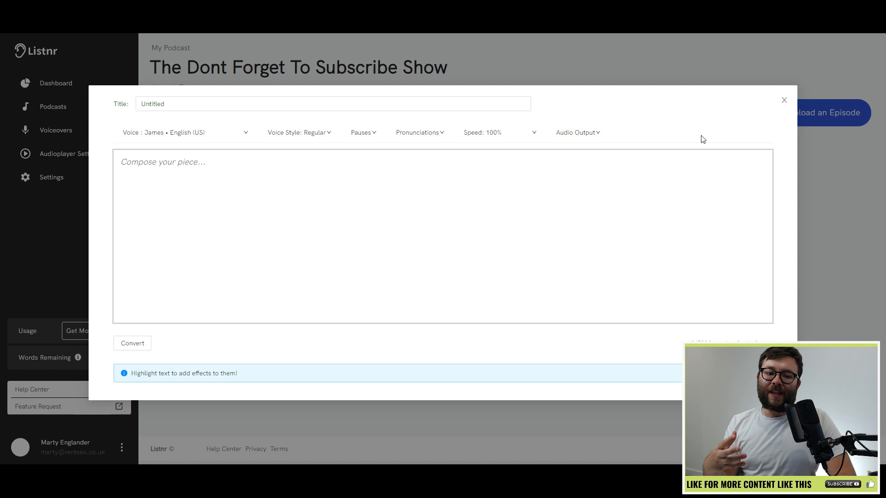
pyautogui.write('The Be')
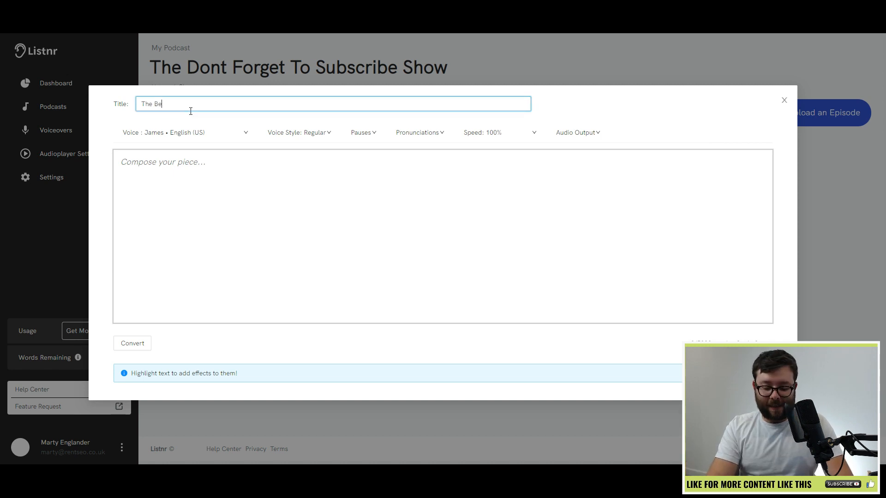
pyautogui.write('ginning Of T')
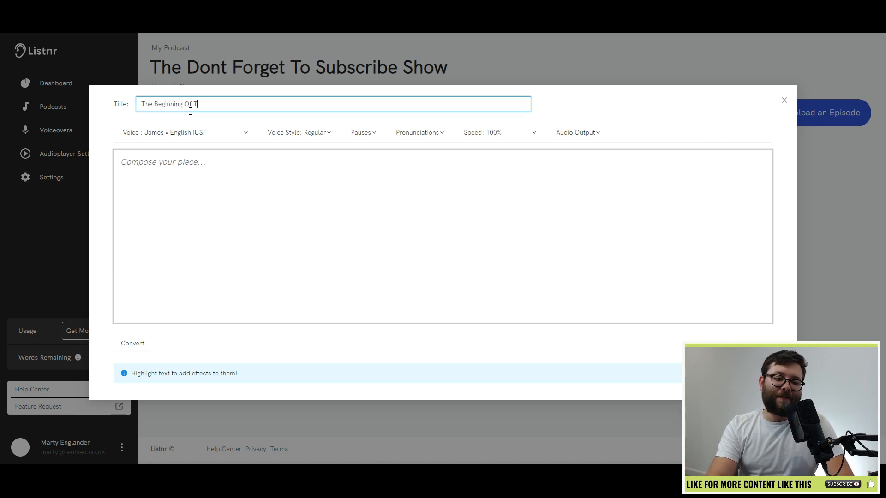
pyautogui.write('he End - EP1')
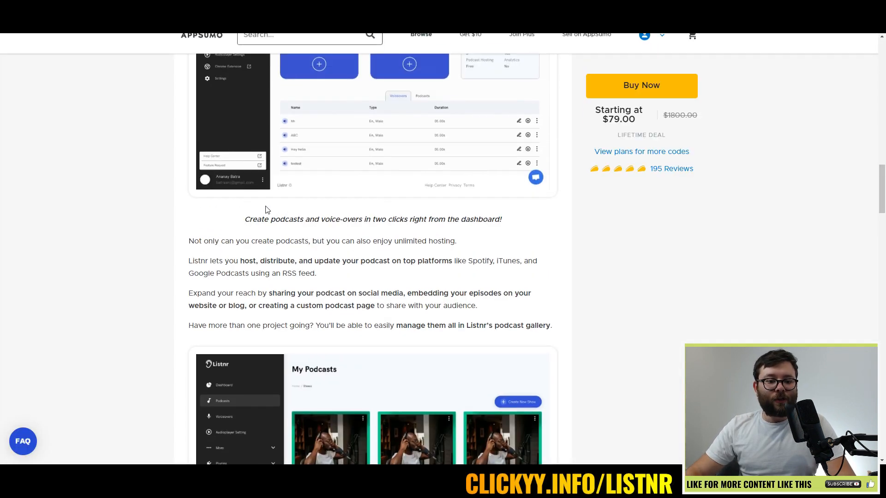
# - Scroll the AppSumo Listnr deal page to the description paragraphs used as the episode script
pyautogui.scroll(3)
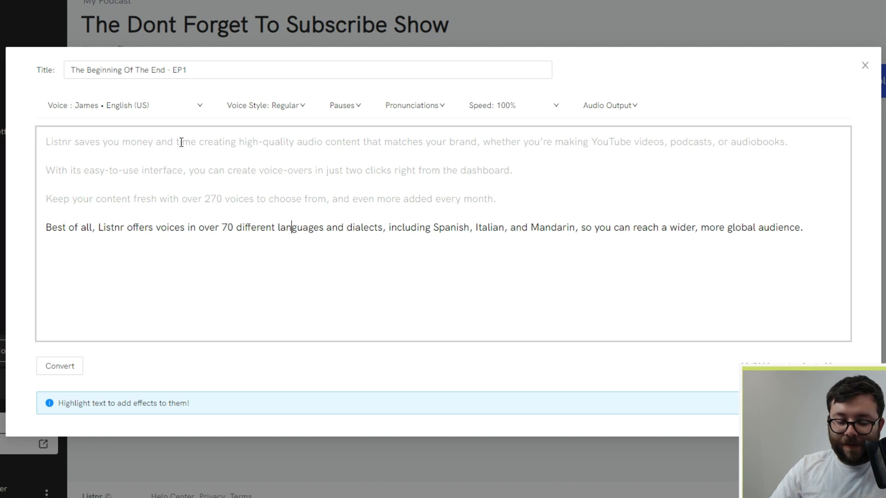
pyautogui.moveTo(62, 40)
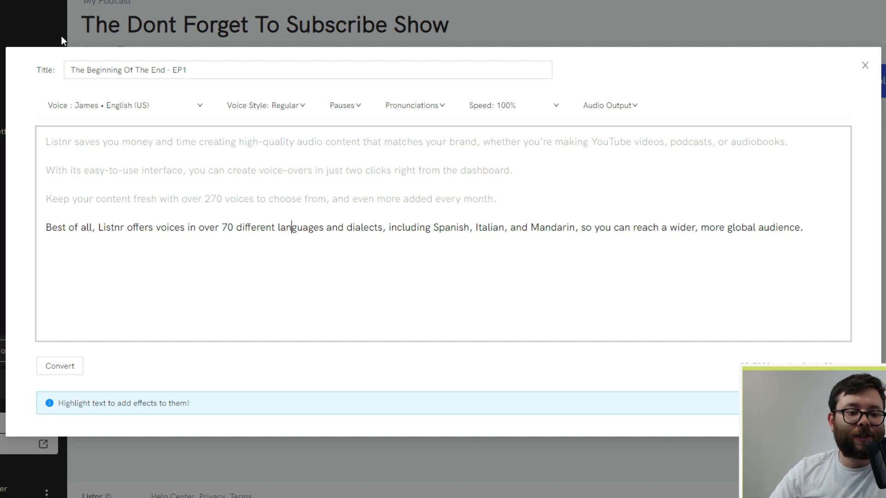
# - Choose Patrick from the Standard Voices in English (US) and play its sample
pyautogui.click(125, 105)
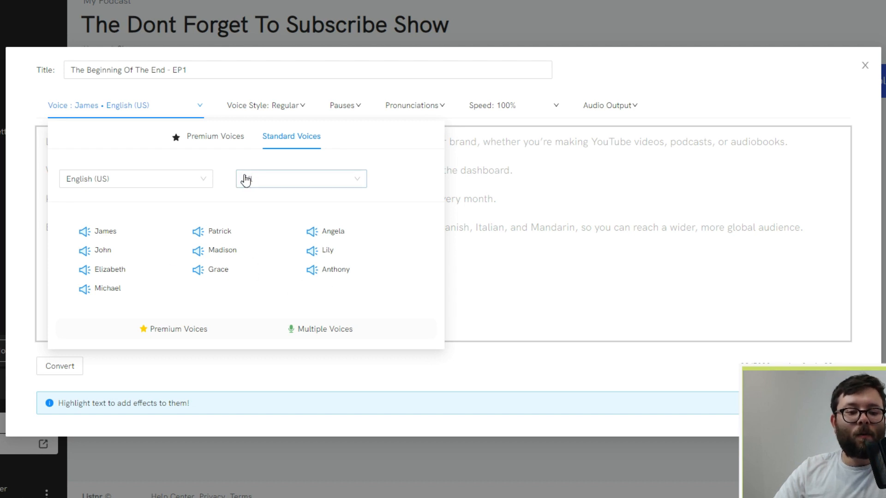
pyautogui.click(214, 137)
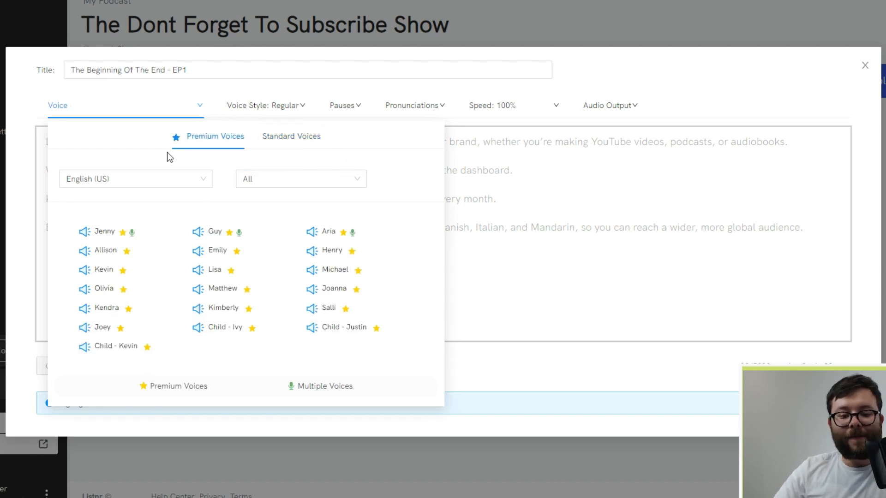
pyautogui.click(291, 137)
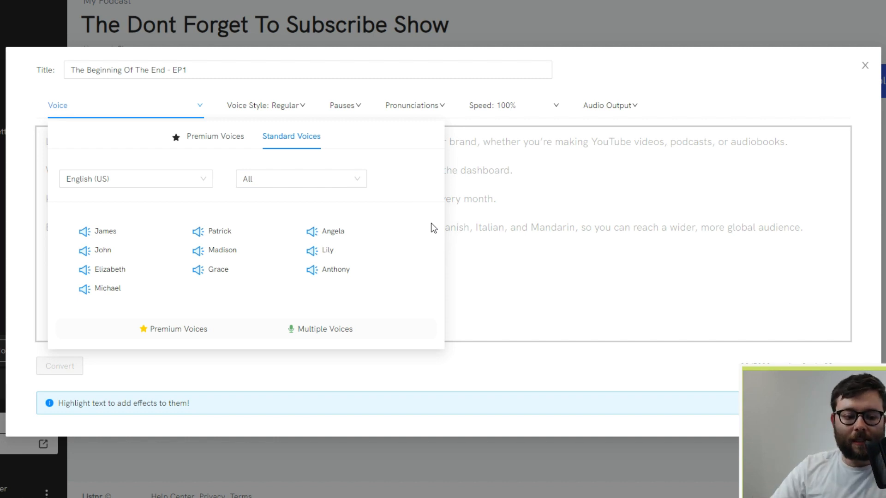
pyautogui.moveTo(243, 235)
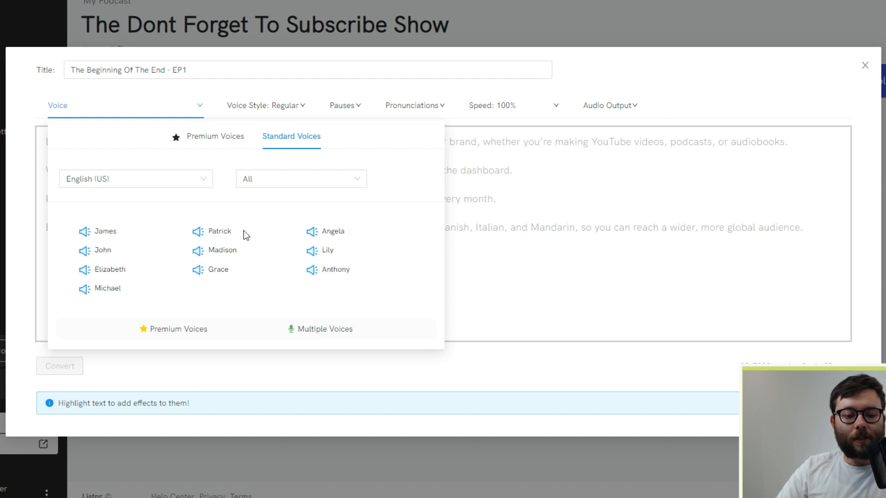
pyautogui.click(219, 231)
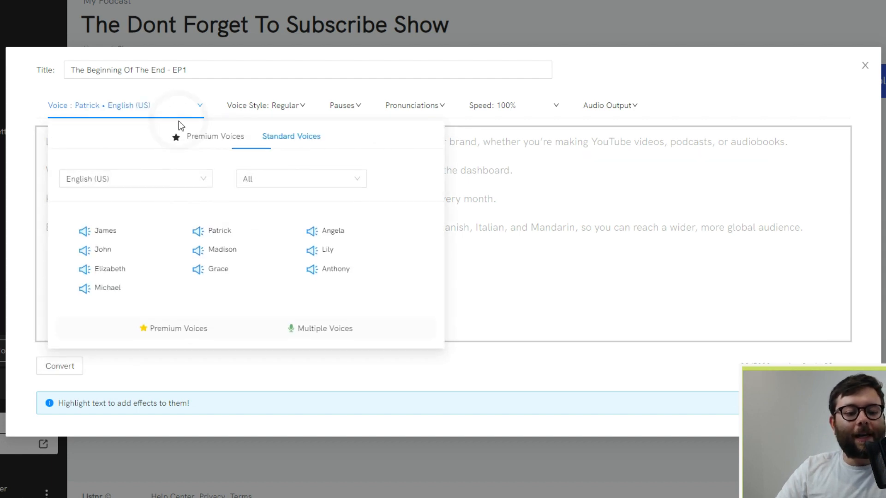
pyautogui.moveTo(213, 237)
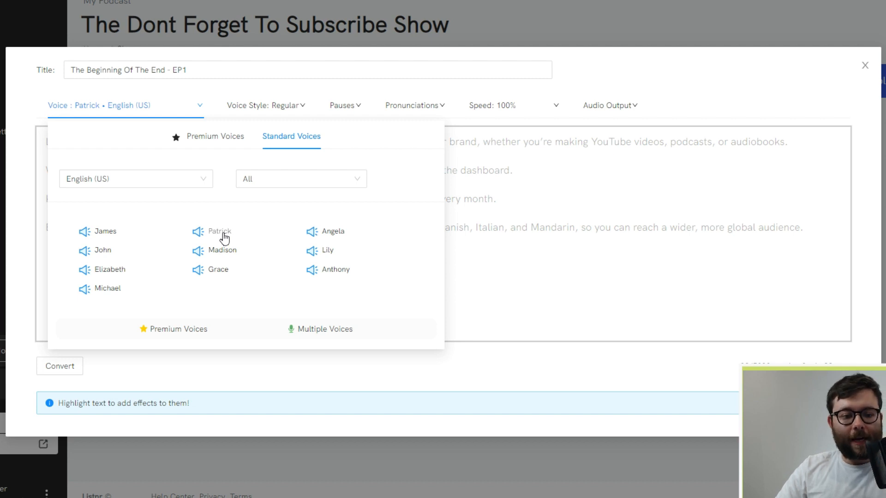
pyautogui.click(220, 230)
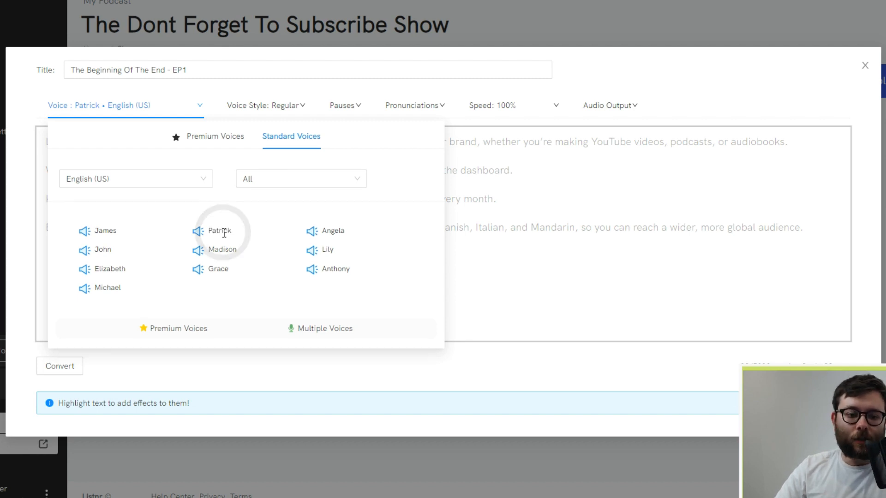
pyautogui.click(342, 106)
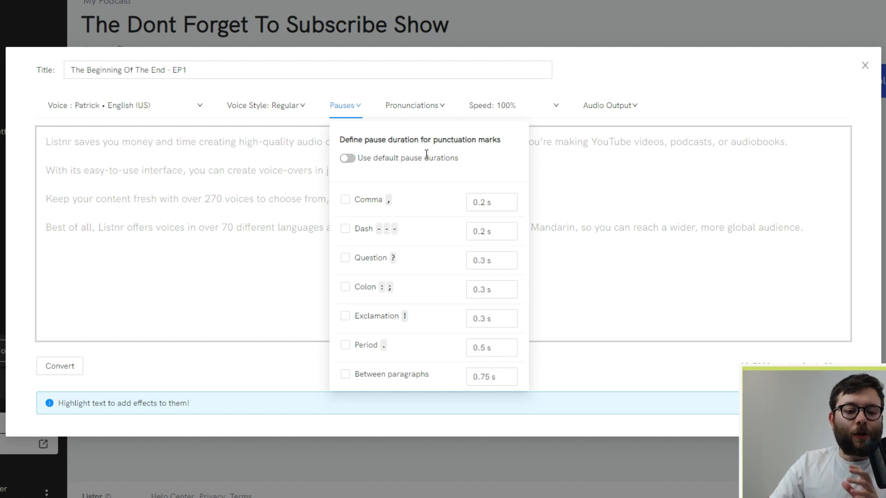
pyautogui.moveTo(463, 205)
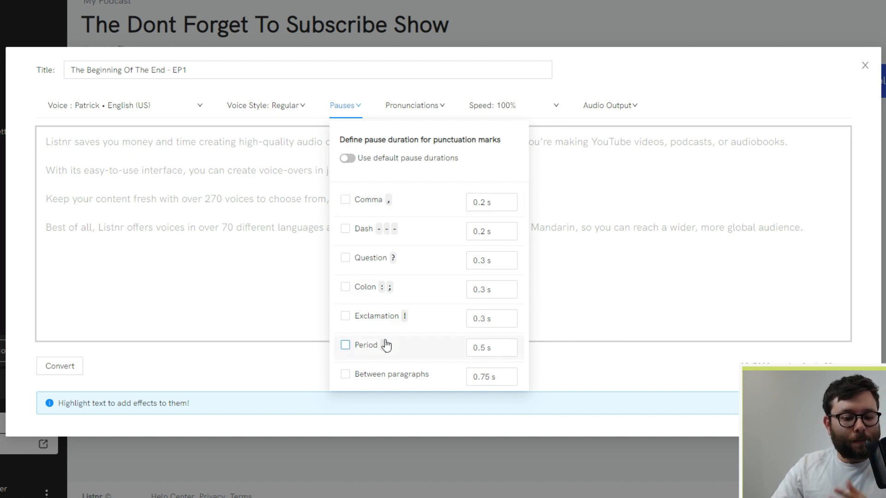
pyautogui.moveTo(372, 299)
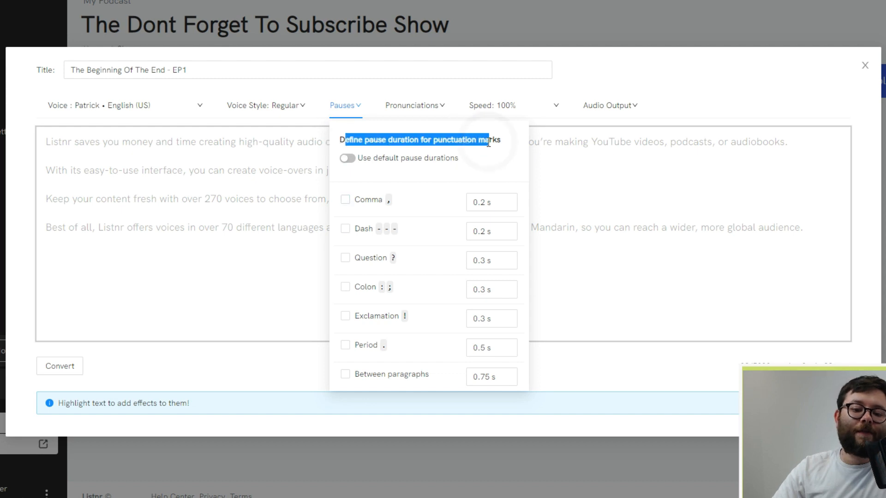
# - Leave pause durations at defaults and bring up the empty Pronunciations library for the script
pyautogui.click(545, 152)
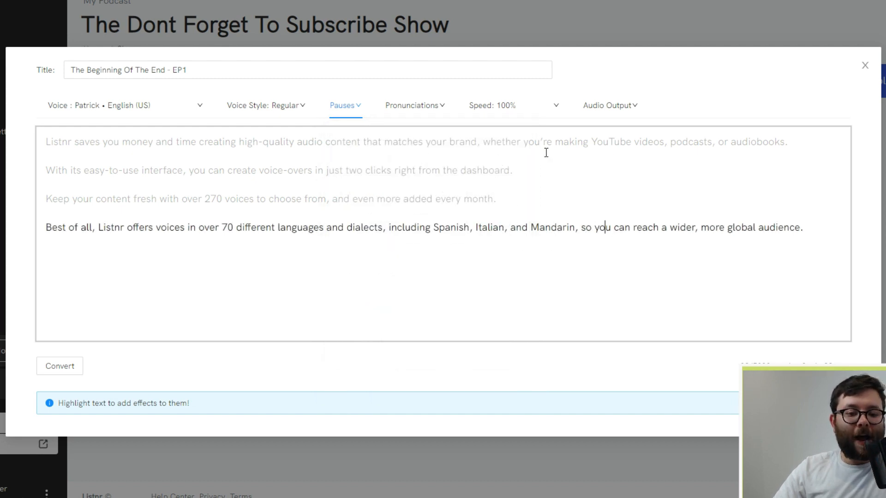
pyautogui.doubleClick(479, 142)
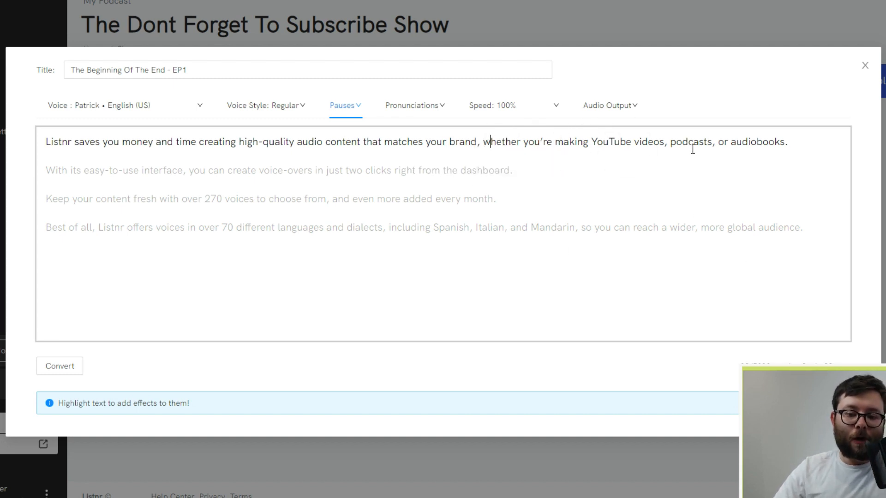
pyautogui.click(343, 105)
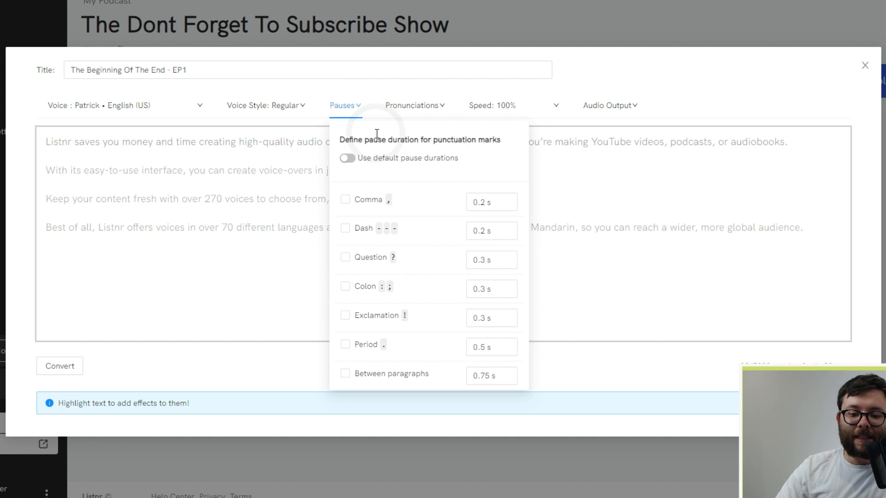
pyautogui.click(414, 105)
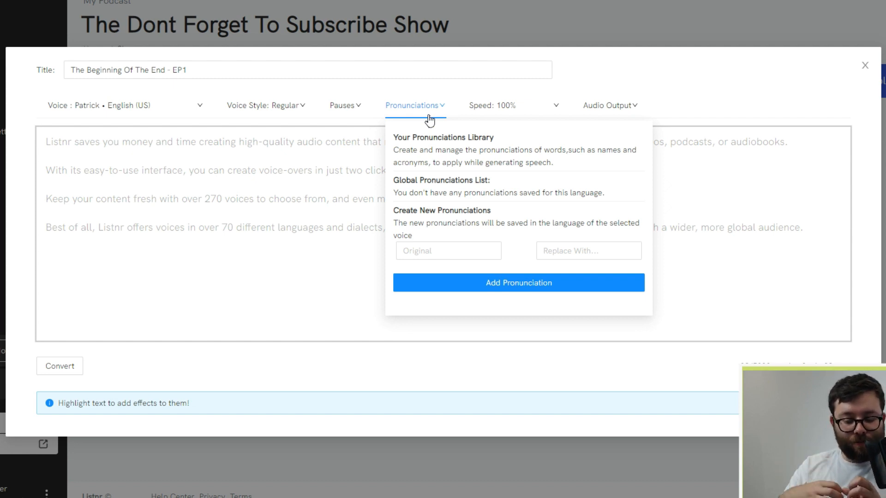
pyautogui.moveTo(457, 152)
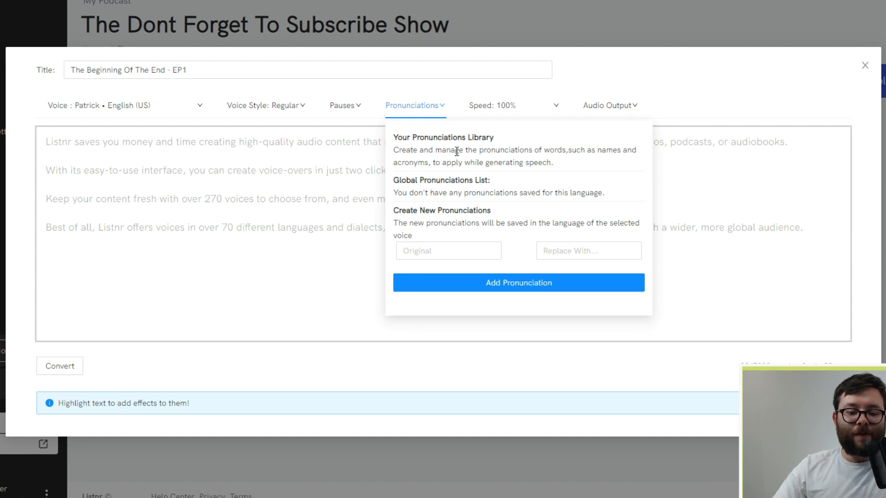
# - Add a pronunciation rule replacing 'background' with 'bak -grownd'
pyautogui.write('backgro')
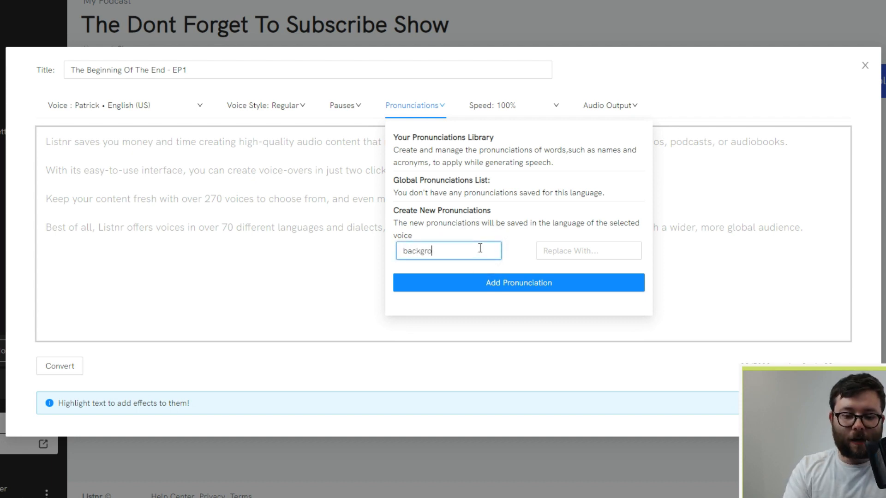
pyautogui.write('und')
pyautogui.click(589, 250)
pyautogui.write('bak · grownd')
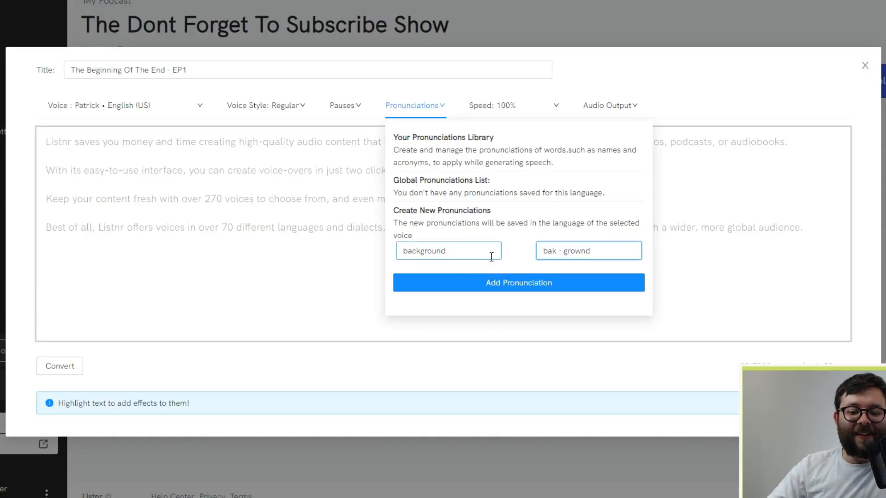
pyautogui.click(588, 251)
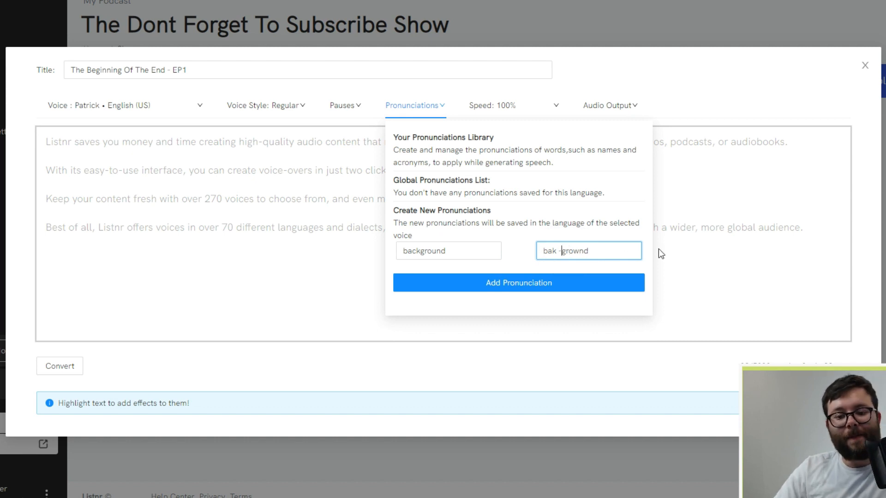
pyautogui.click(517, 282)
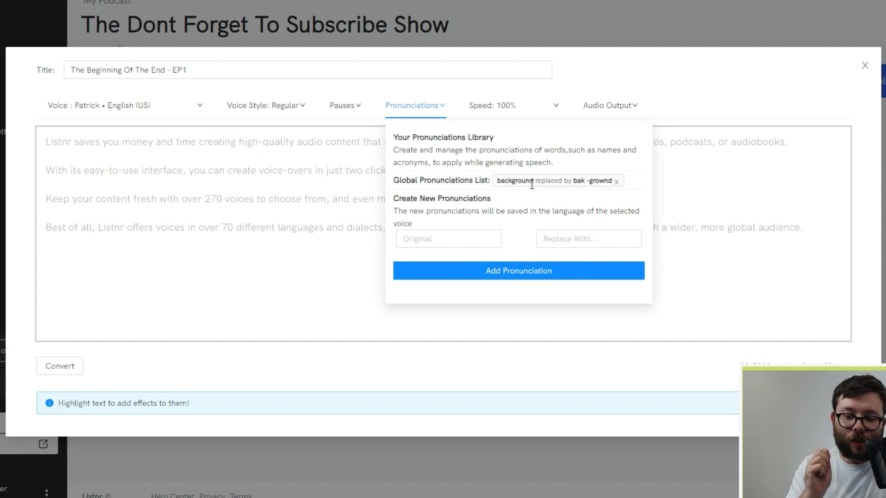
# - Confirm speed stays at 100% and audio output is mp3 at 24 kHz
pyautogui.click(513, 105)
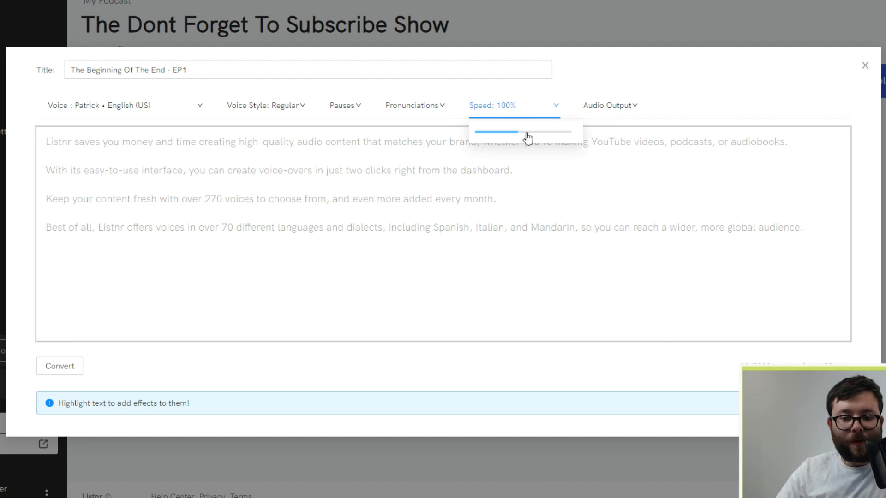
pyautogui.click(610, 105)
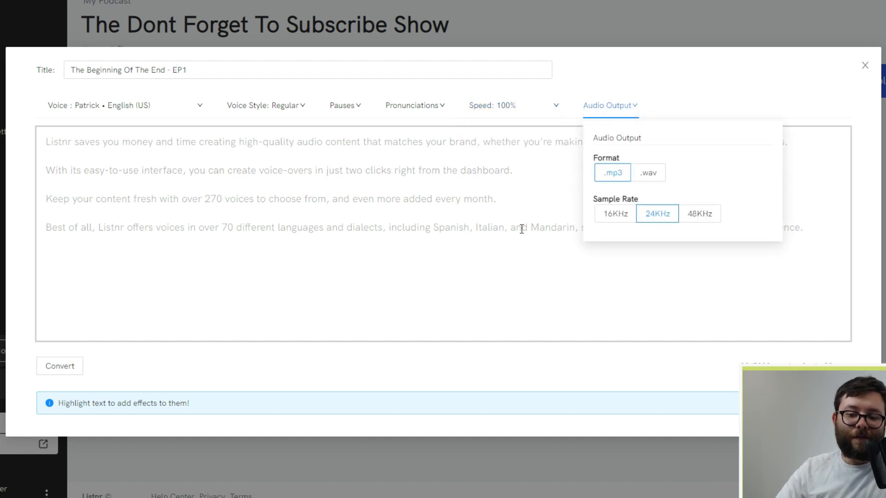
pyautogui.click(60, 366)
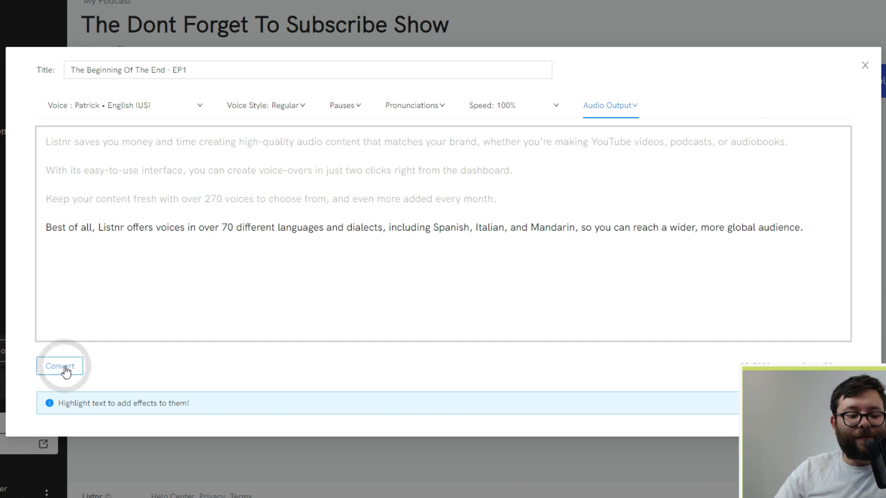
# - Convert the script into a 0:37 voiceover and listen to it through to the end
pyautogui.click(60, 367)
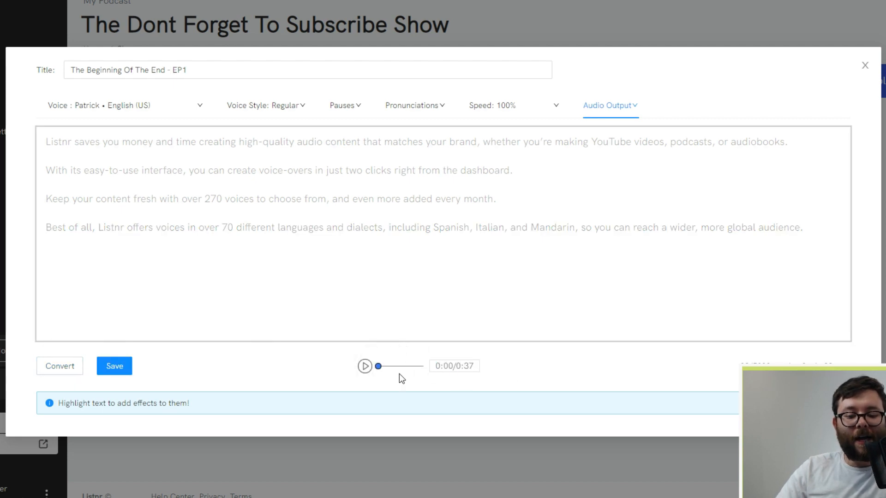
pyautogui.click(365, 366)
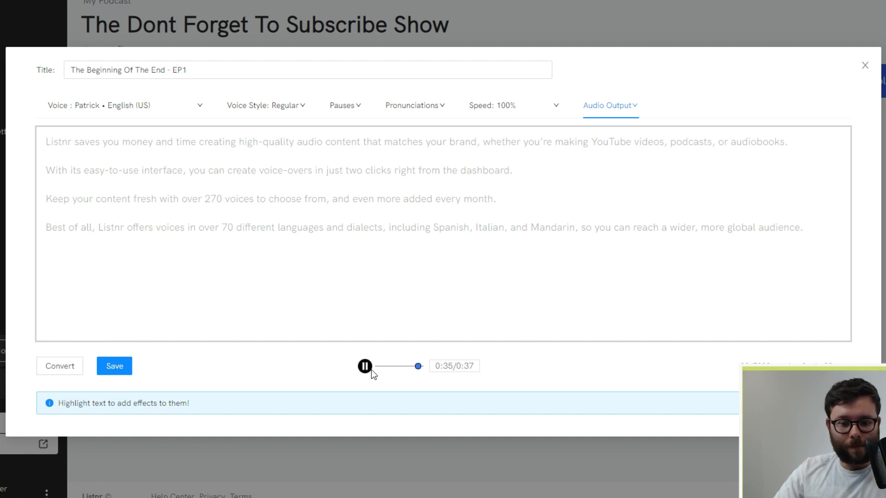
pyautogui.click(364, 367)
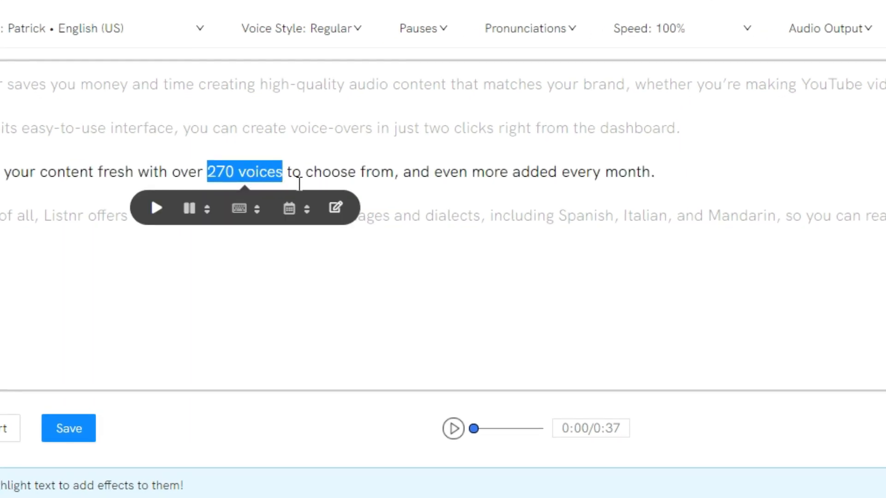
pyautogui.click(238, 208)
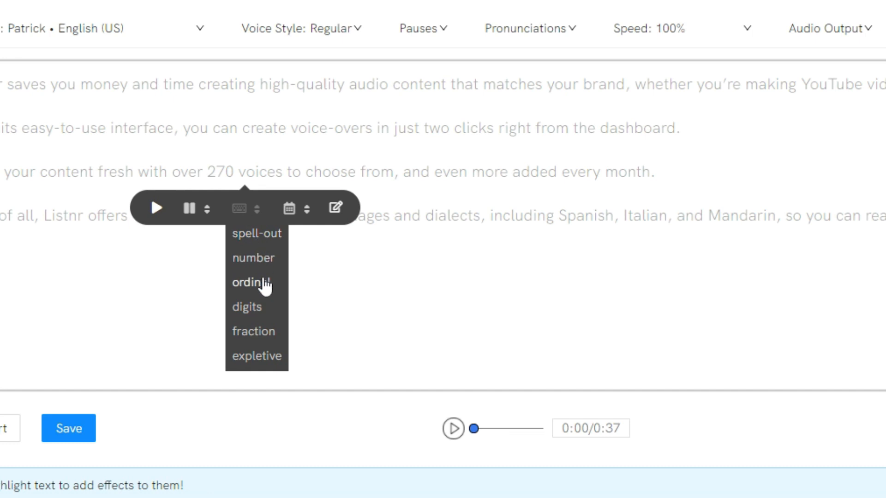
pyautogui.moveTo(296, 225)
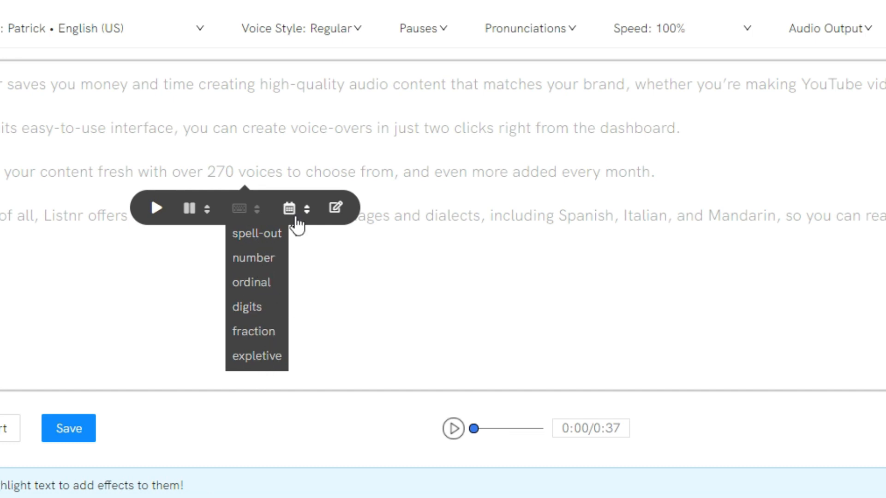
pyautogui.click(306, 209)
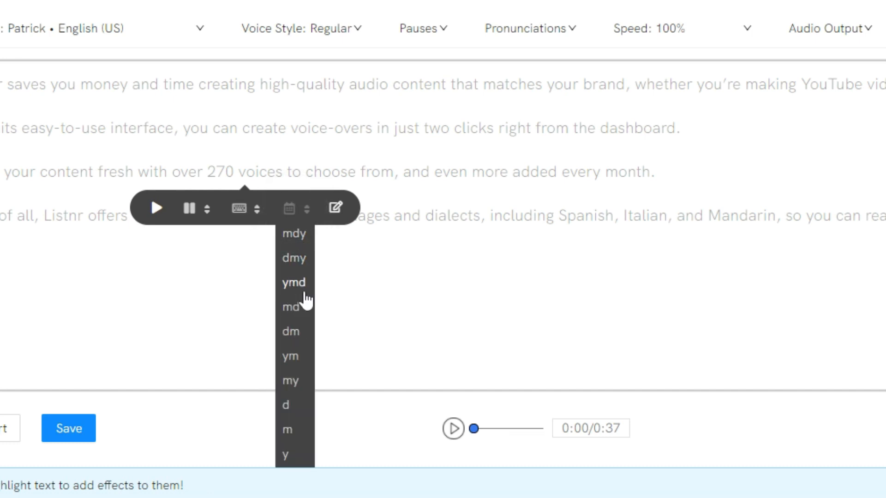
pyautogui.moveTo(296, 283)
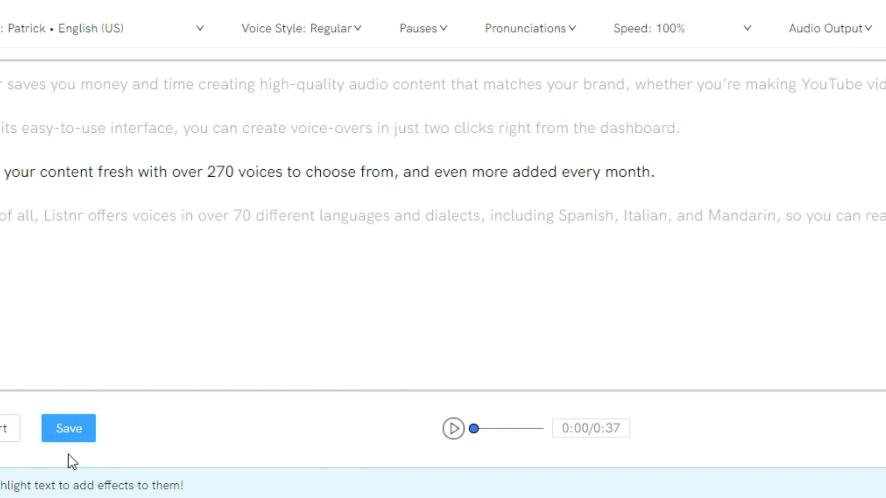
# - Save and publish 'The Beginning of The End - EP1', download its audio, and close the editor
pyautogui.click(67, 428)
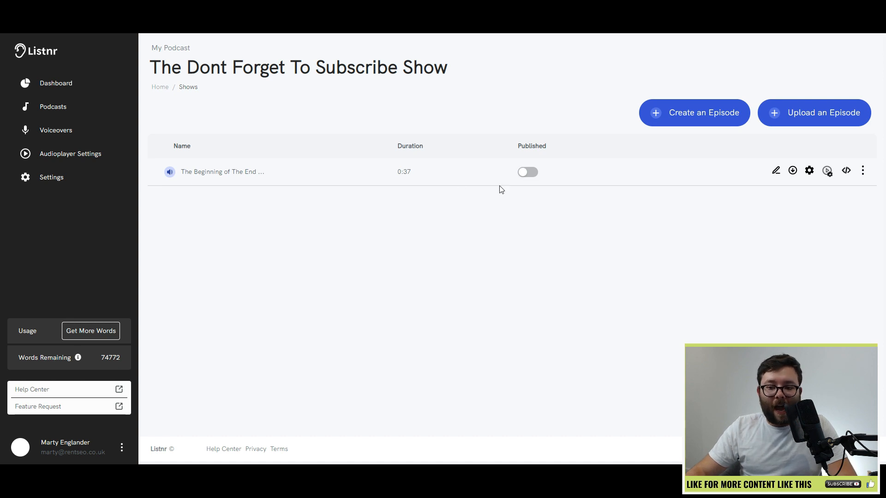
pyautogui.click(526, 172)
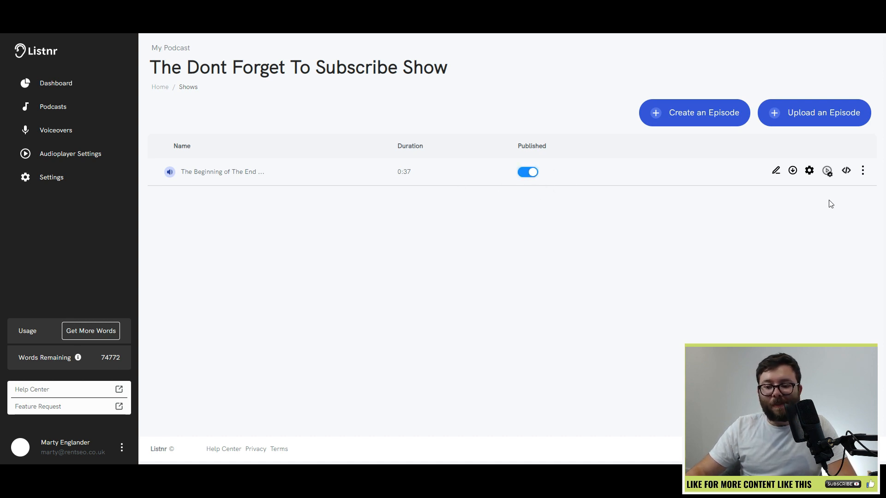
pyautogui.moveTo(809, 171)
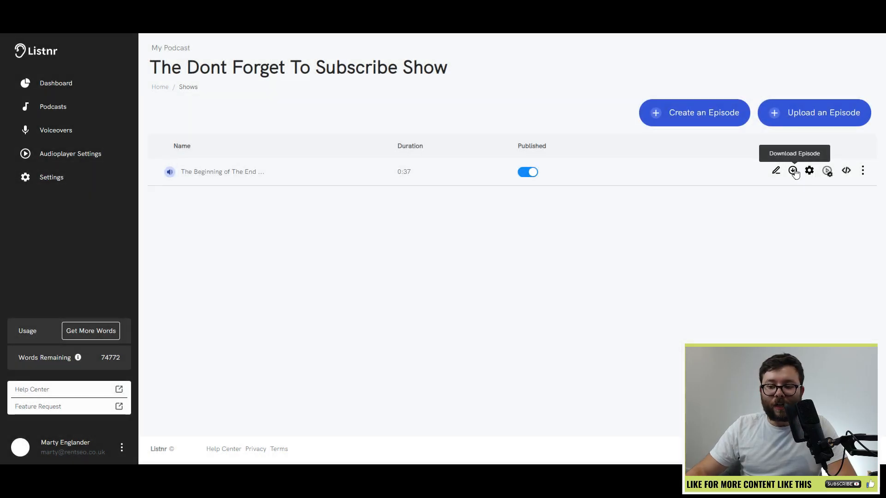
pyautogui.click(795, 169)
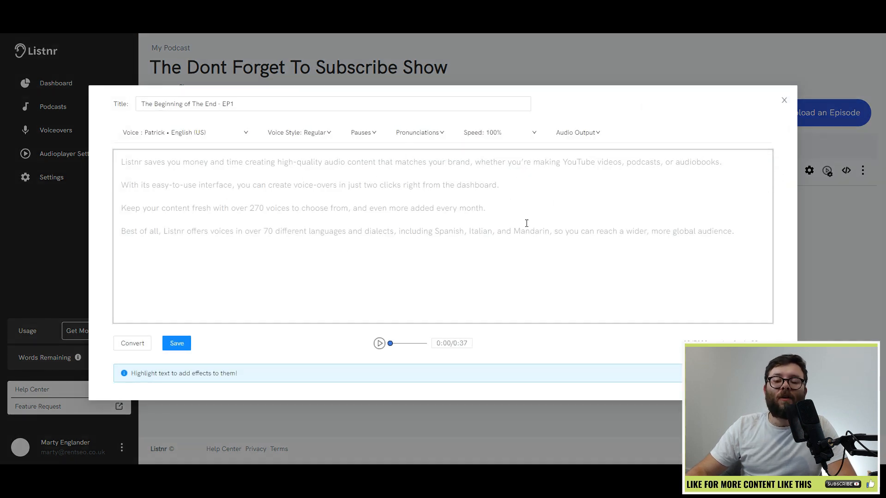
pyautogui.click(784, 101)
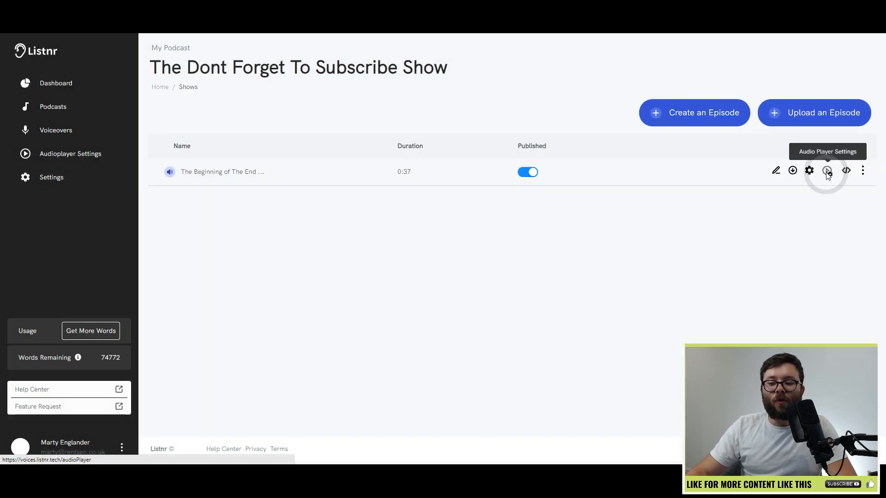
# - Style the player #6568b0 with shadow off and branding text 'Marty Englander'
pyautogui.click(827, 171)
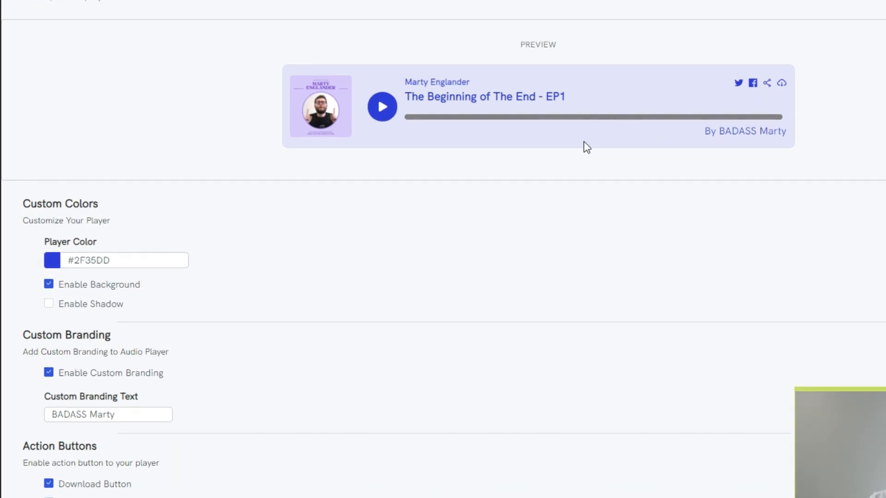
pyautogui.moveTo(718, 134)
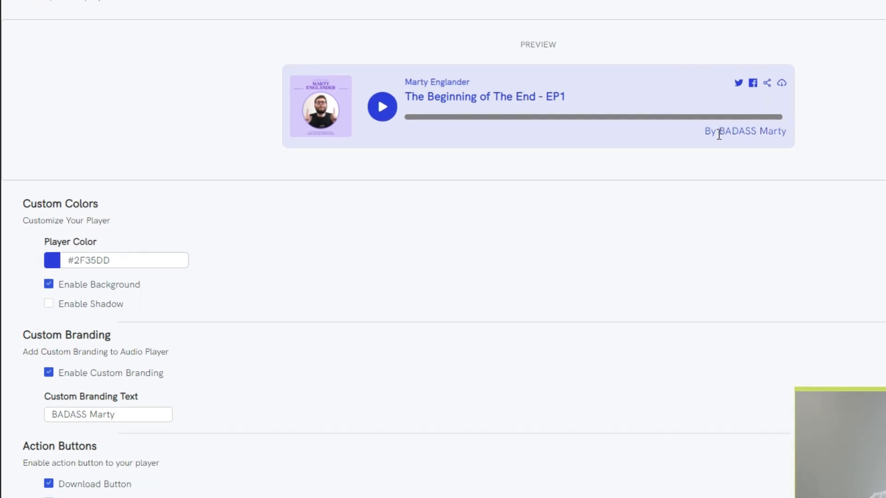
pyautogui.scroll(-3)
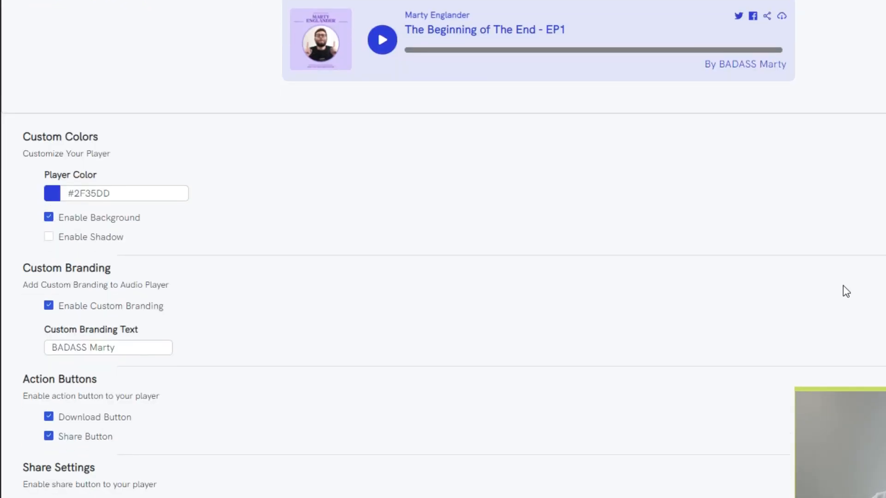
pyautogui.moveTo(520, 276)
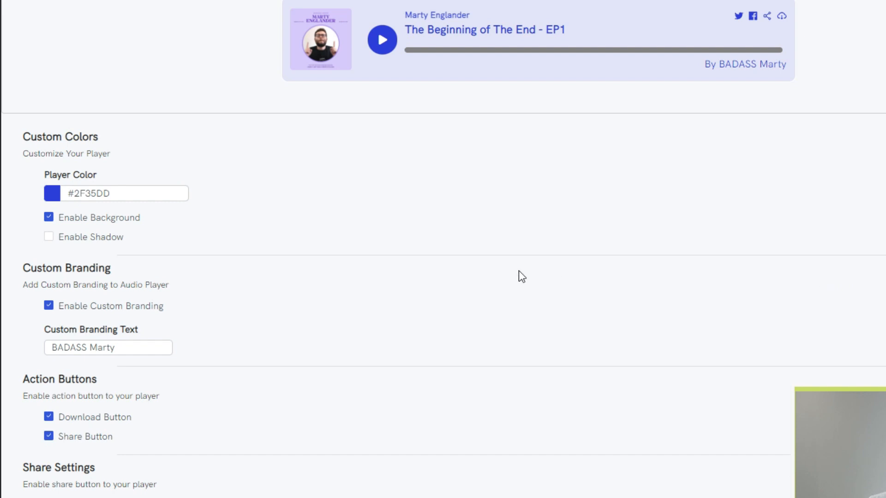
pyautogui.moveTo(139, 122)
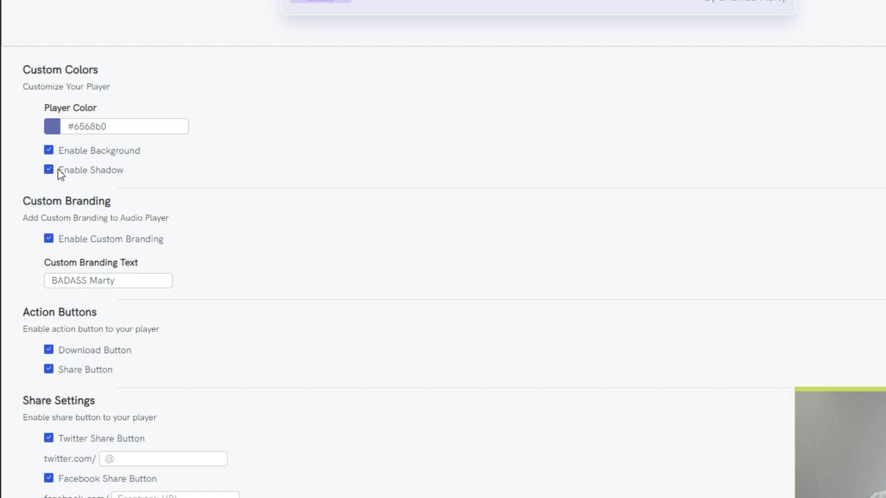
pyautogui.click(49, 170)
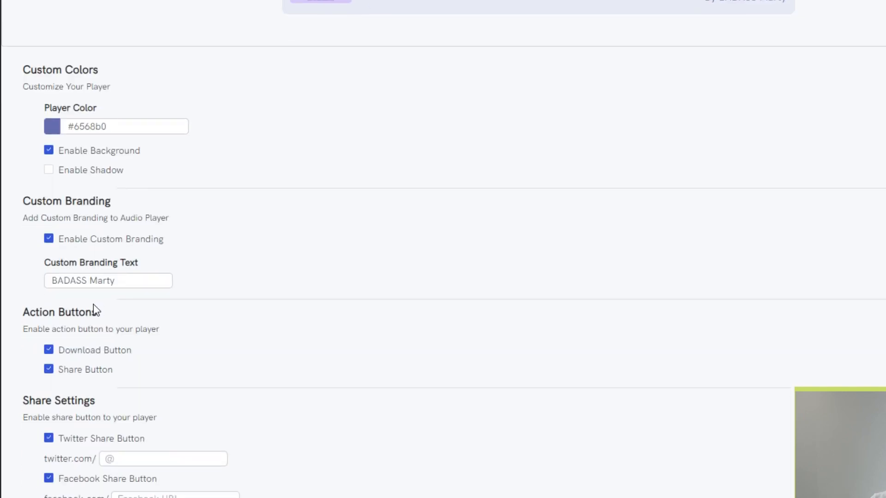
pyautogui.doubleClick(82, 280)
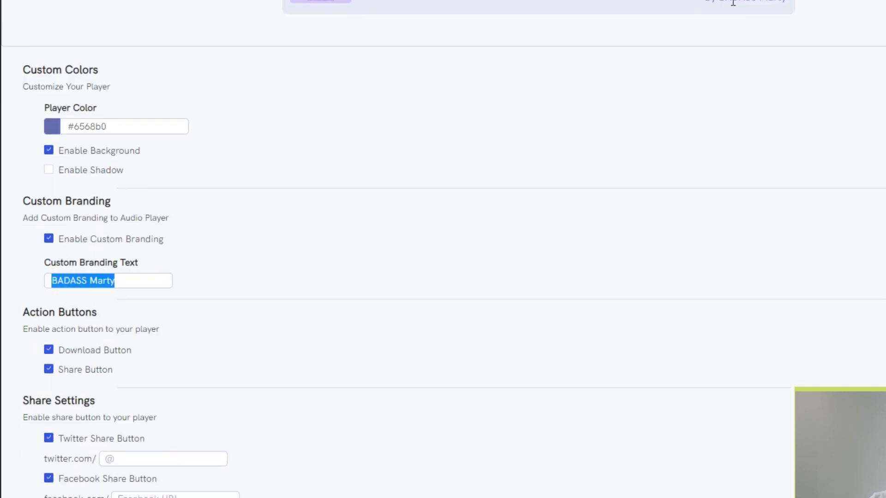
pyautogui.write('Marty Englander')
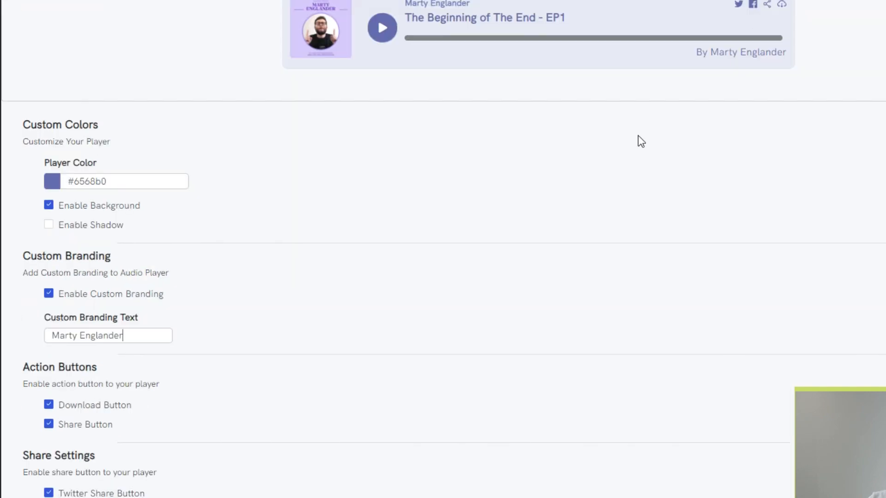
pyautogui.doubleClick(79, 406)
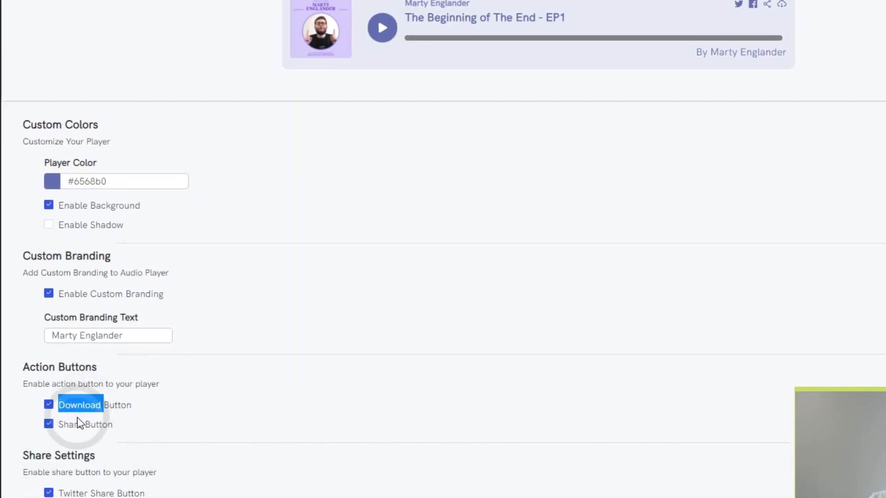
pyautogui.scroll(-3)
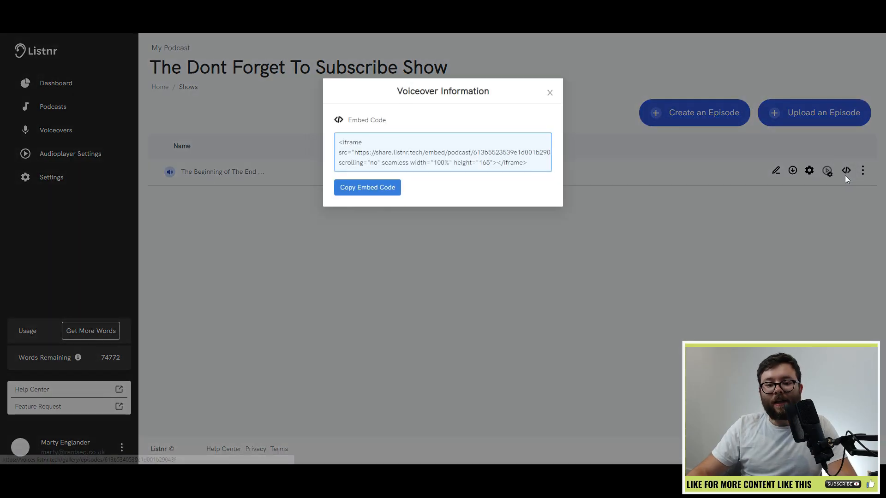
# - Copy the episode's iframe embed code and go to the Voiceovers list
pyautogui.click(366, 188)
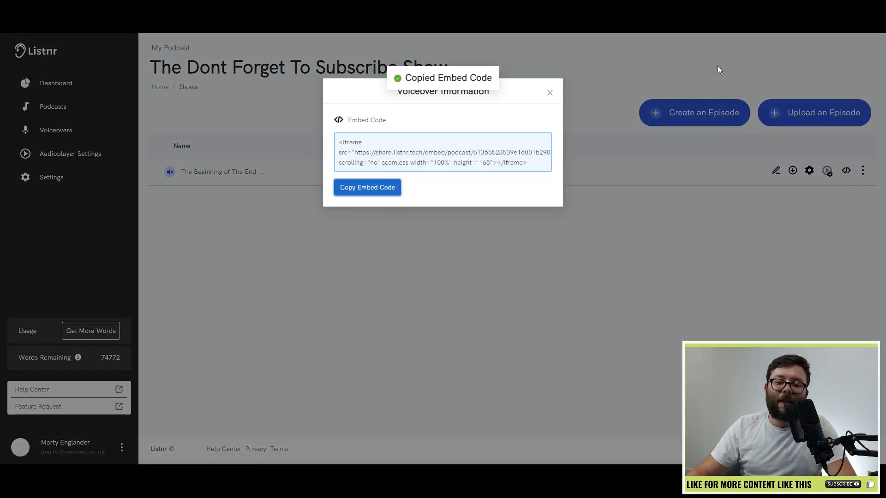
pyautogui.click(549, 92)
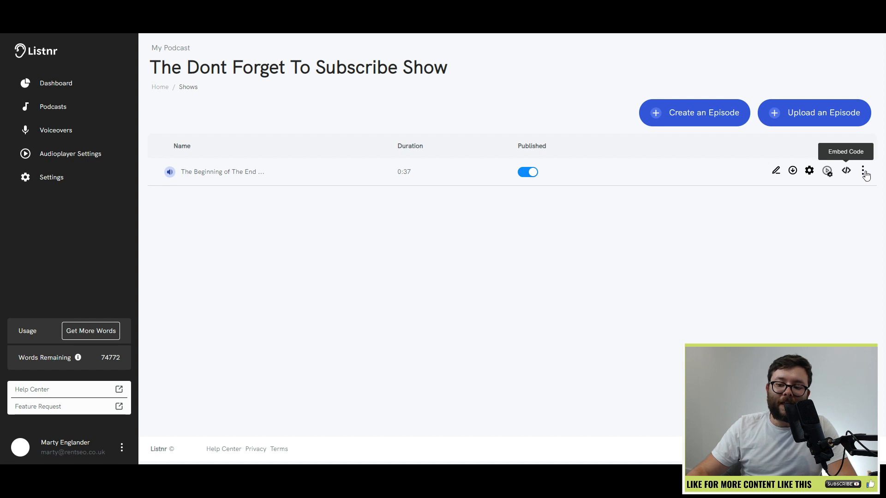
pyautogui.moveTo(793, 171)
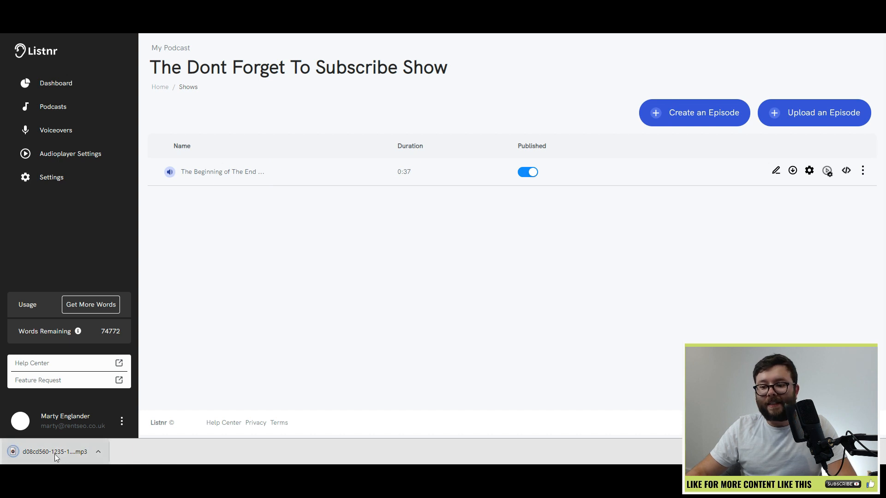
pyautogui.click(55, 130)
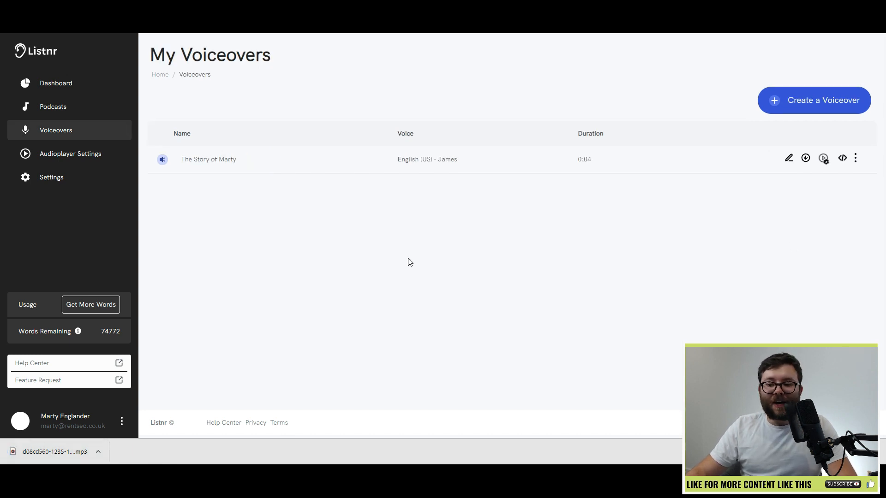
pyautogui.moveTo(404, 261)
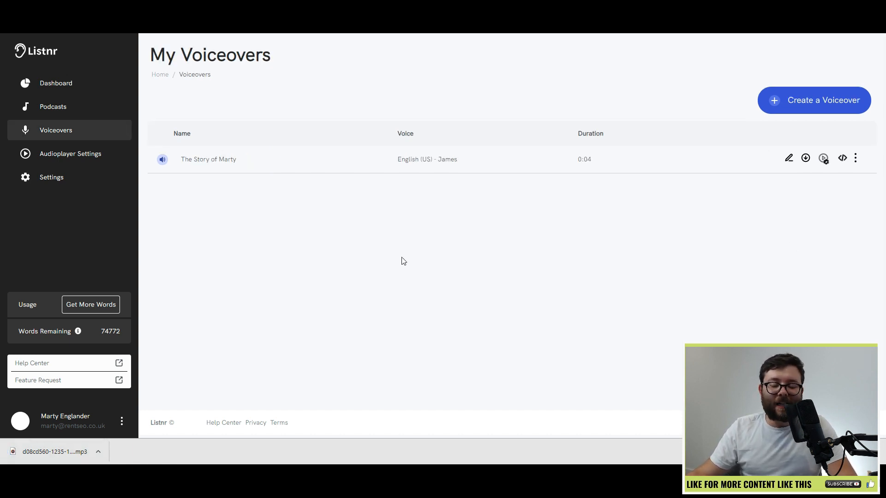
# - Create a voiceover of the 'Listnr saves you money and time...' promo text in Grace's voice and save it
pyautogui.click(814, 100)
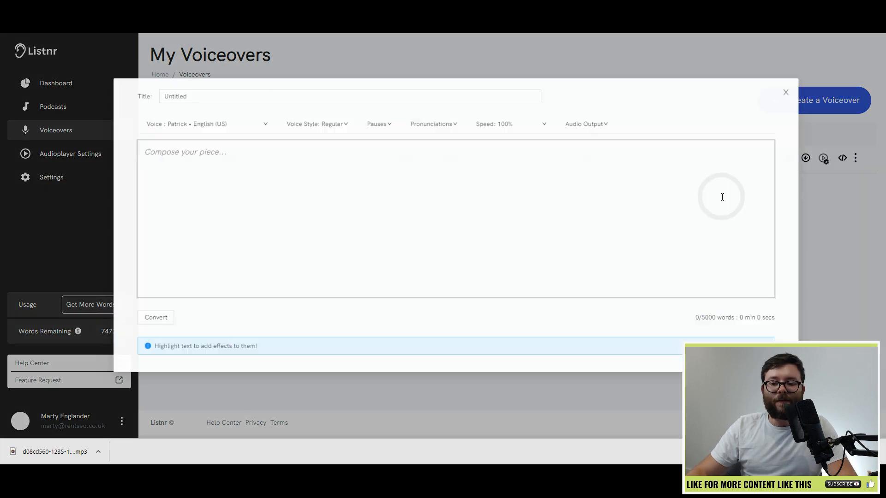
pyautogui.write("Listnr saves you money and time creating high-quality audio content that matches your brand, whether you're making YouTube videos, podcasts, or audiobooks.")
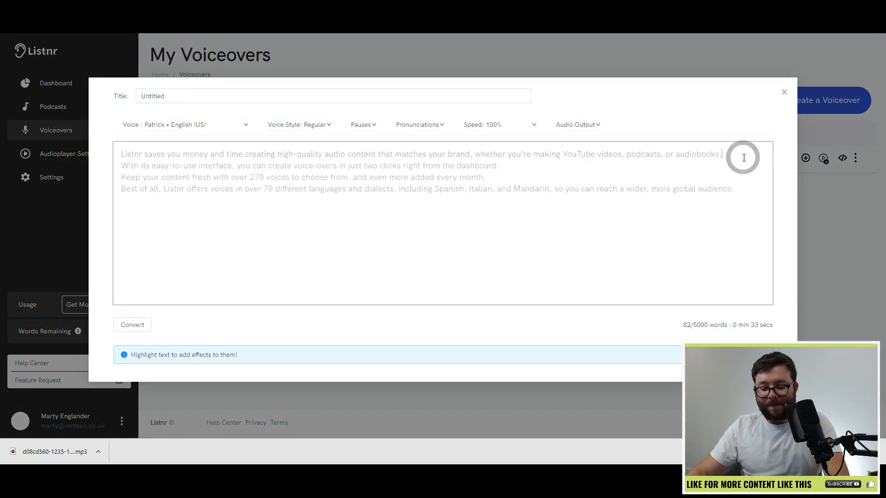
pyautogui.click(132, 323)
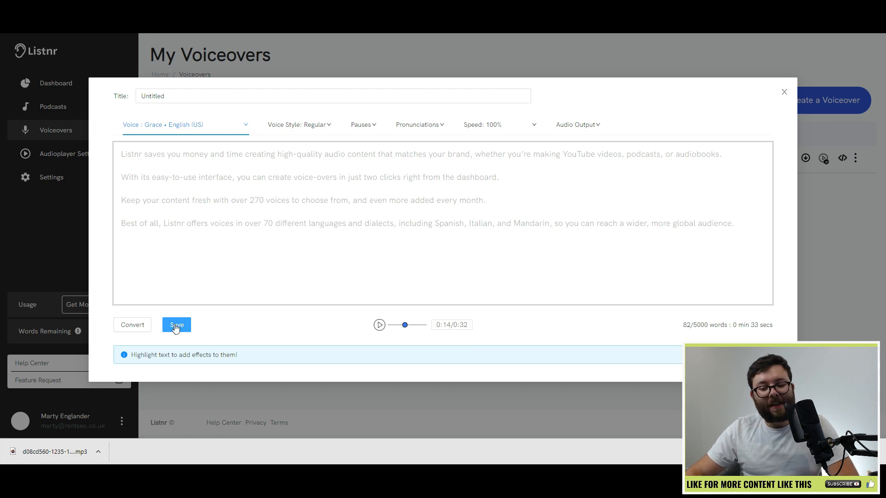
pyautogui.click(175, 324)
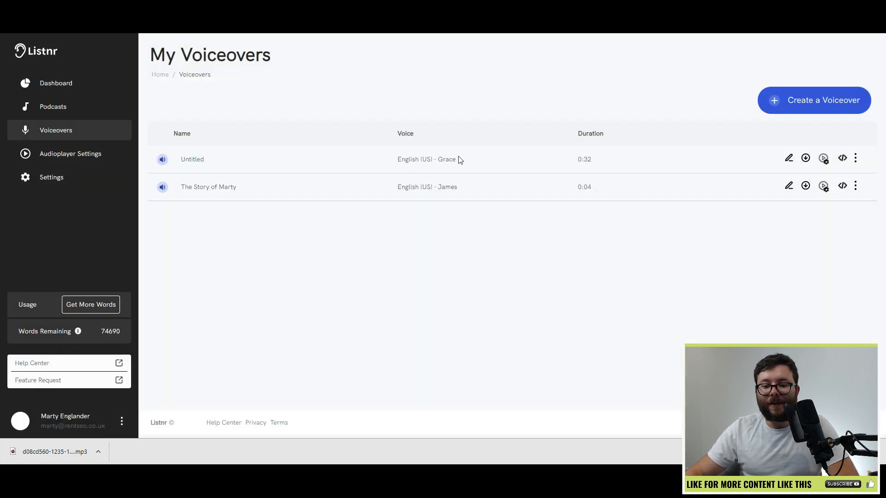
pyautogui.moveTo(726, 173)
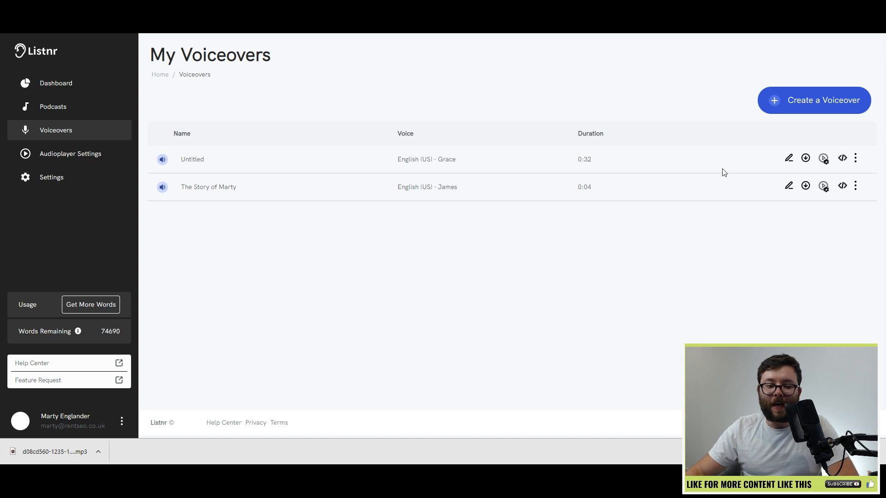
pyautogui.click(842, 158)
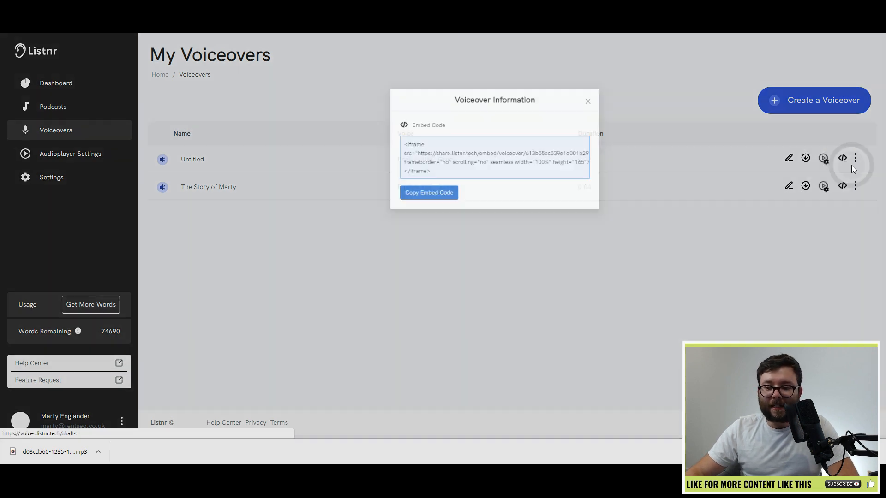
pyautogui.click(588, 101)
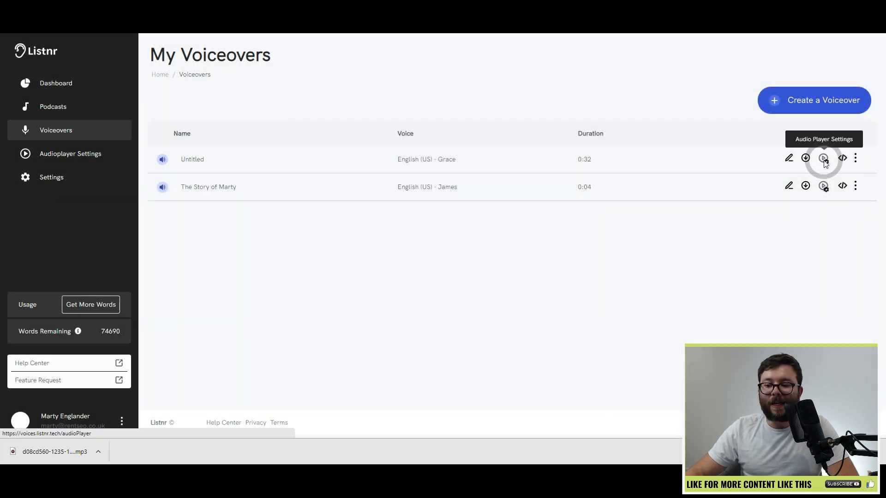
pyautogui.moveTo(711, 171)
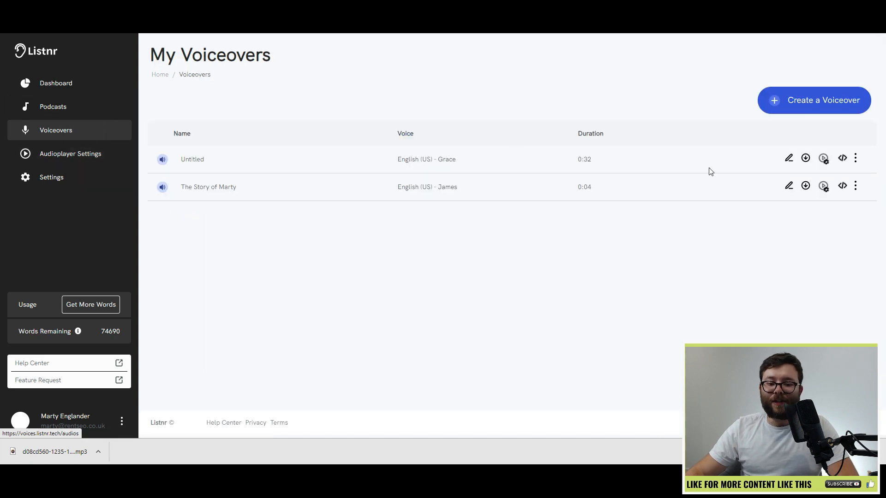
pyautogui.moveTo(193, 293)
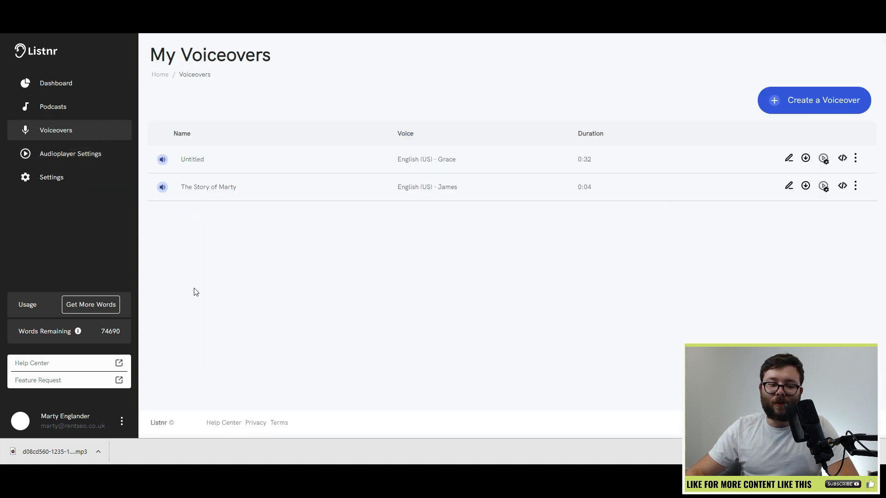
# - Show the dashboard's Podcasts list with 'The Dont Forget To Subscribe Show' and 'The Marty Show'
pyautogui.click(55, 83)
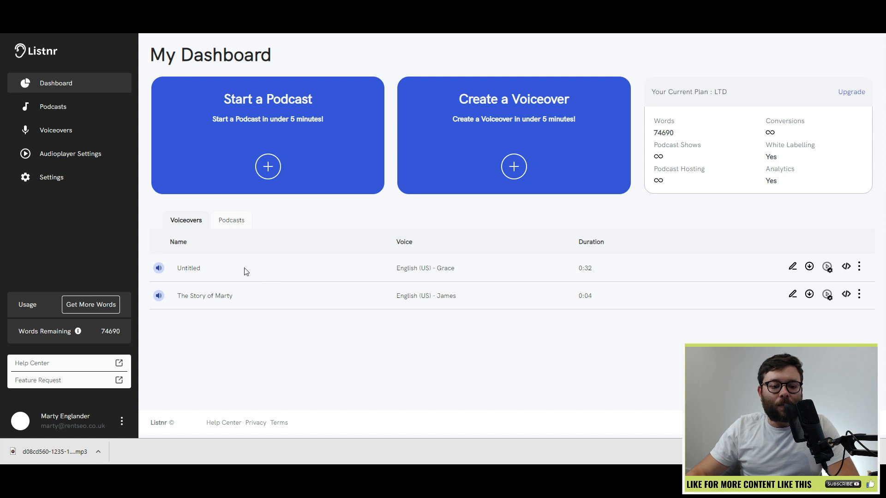
pyautogui.moveTo(232, 225)
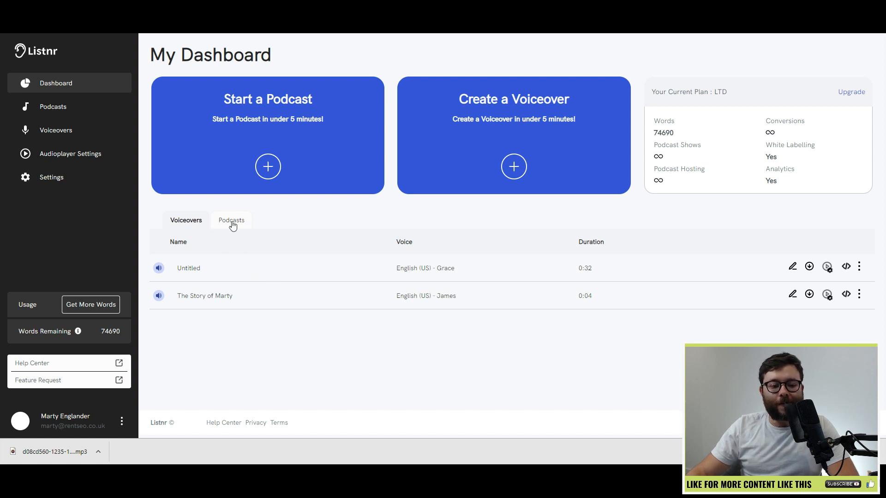
pyautogui.click(230, 221)
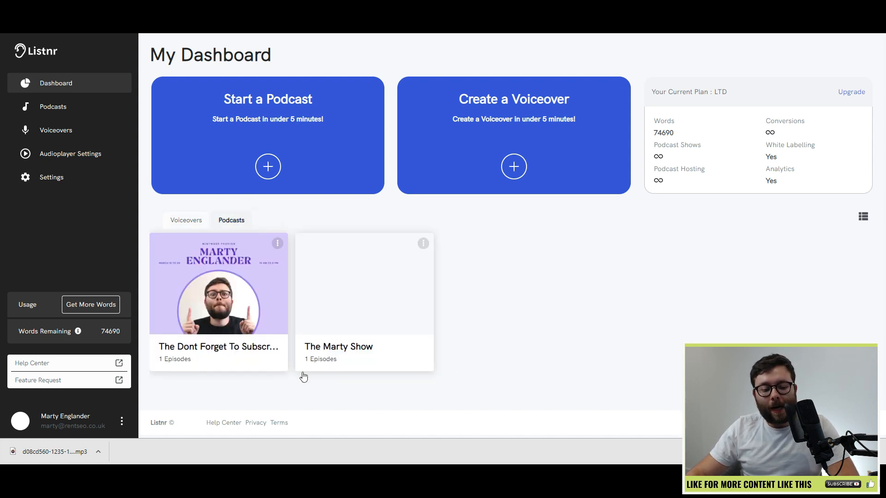